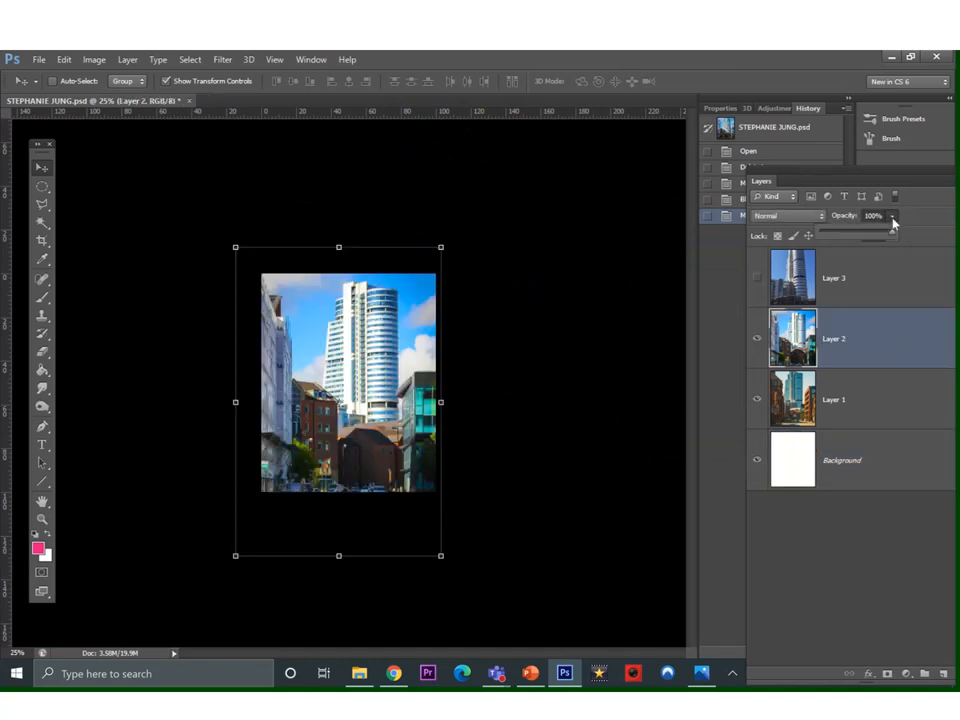
# Lower Layer 2 to 50% opacity and try Overlay, Color Dodge, Darker Color and Linear Burn blending.
pyautogui.moveTo(892, 236); pyautogui.dragTo(864, 236)
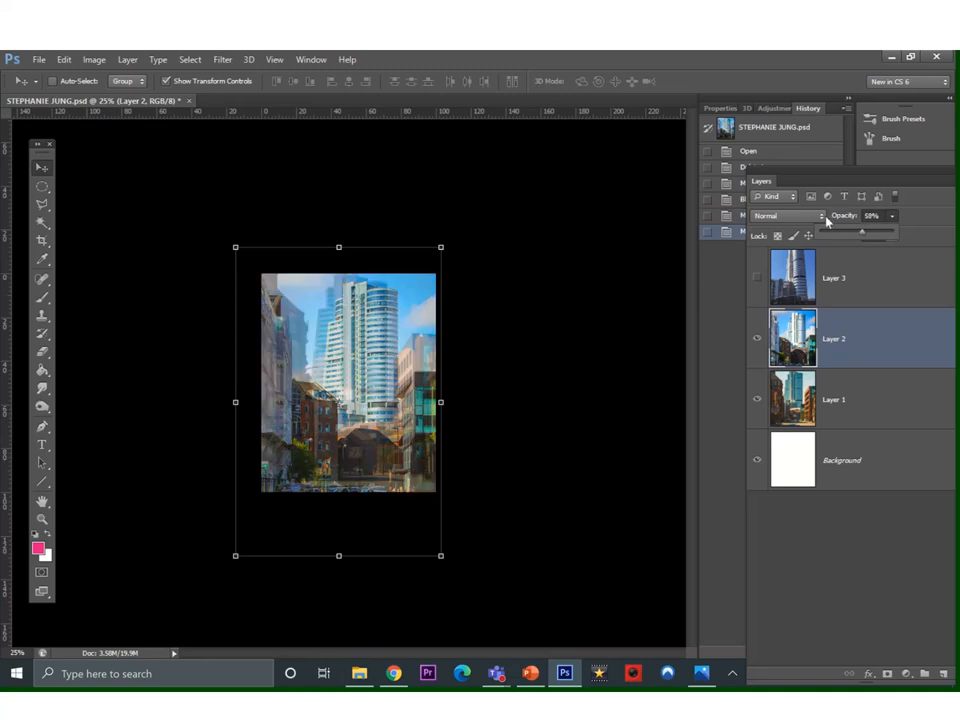
pyautogui.click(784, 216)
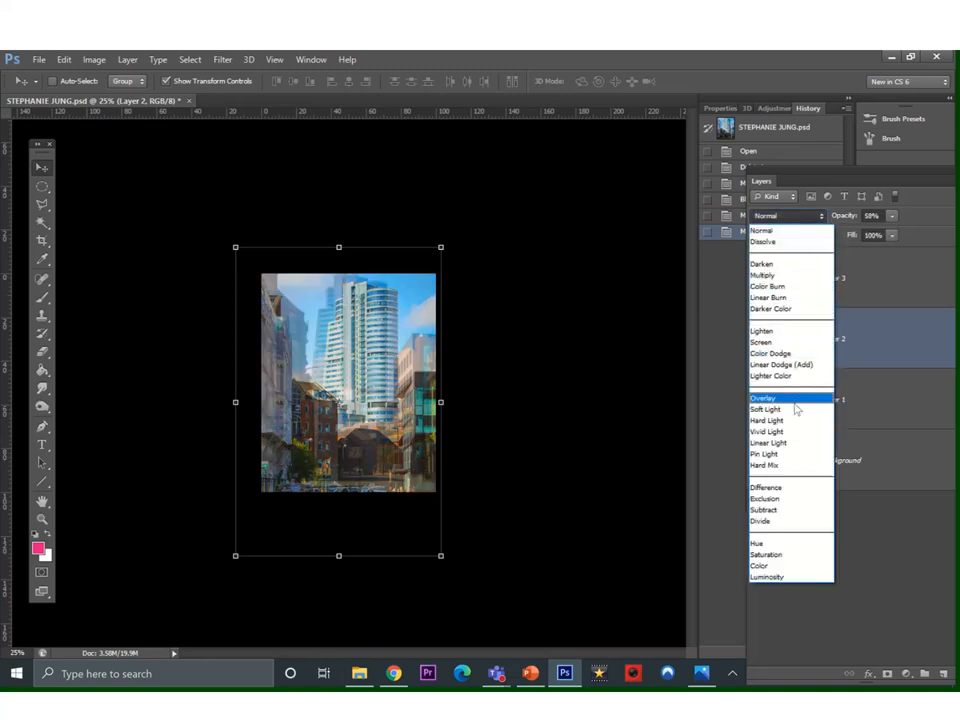
pyautogui.click(764, 398)
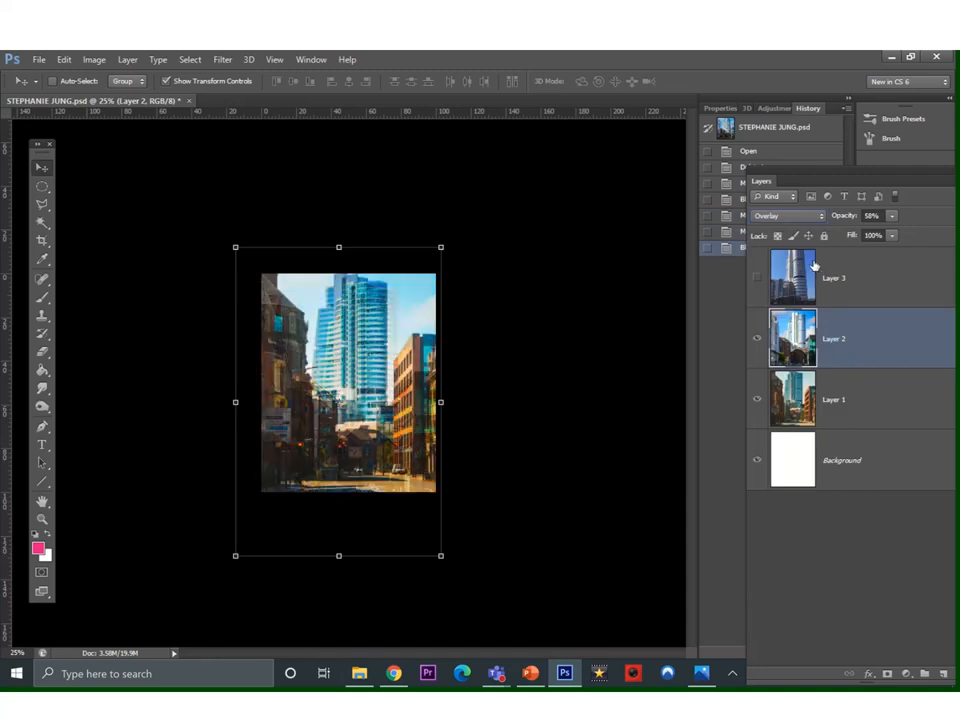
pyautogui.click(788, 216)
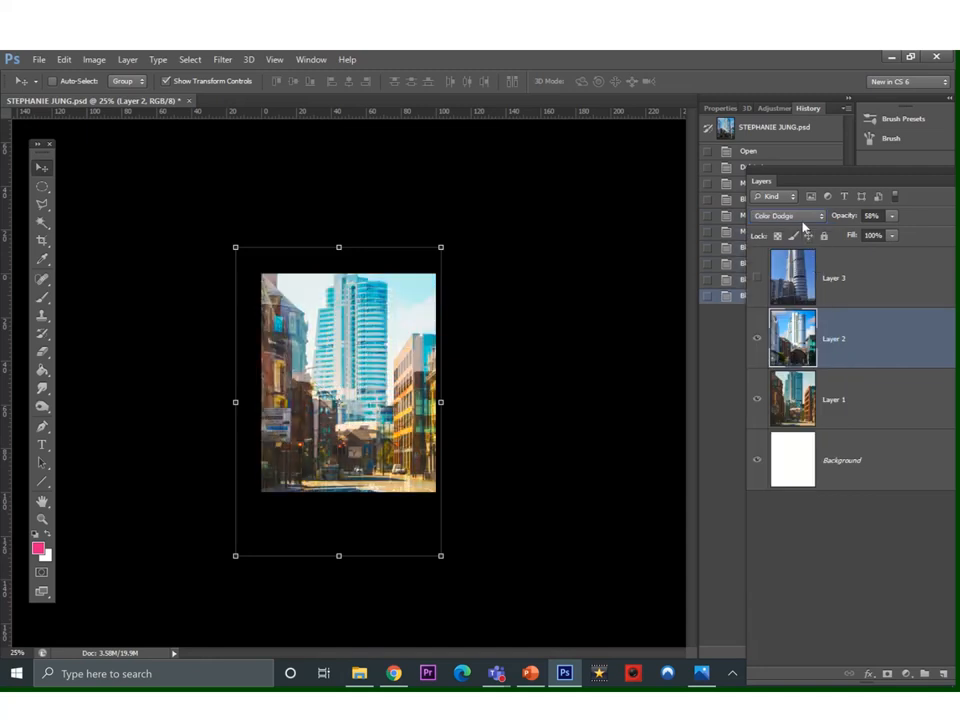
pyautogui.click(788, 216)
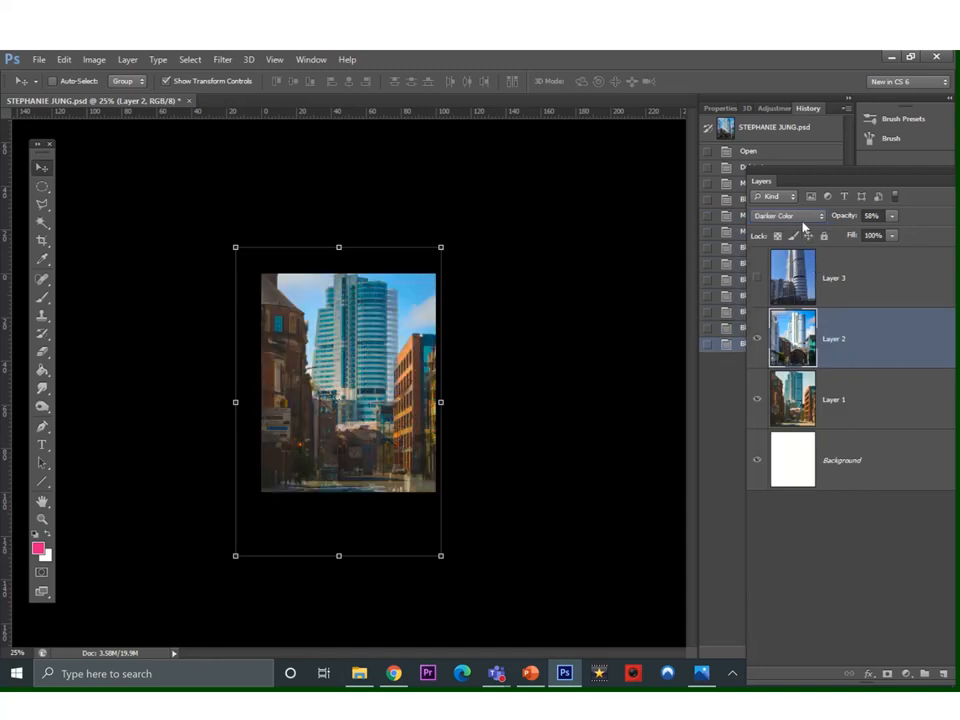
pyautogui.click(788, 216)
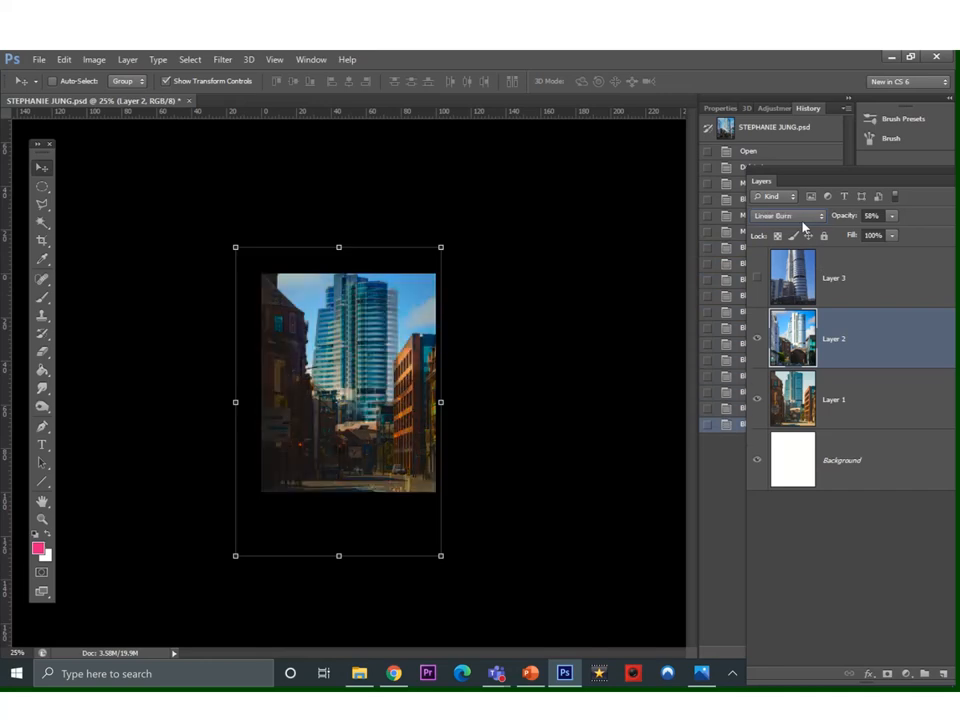
pyautogui.click(788, 216)
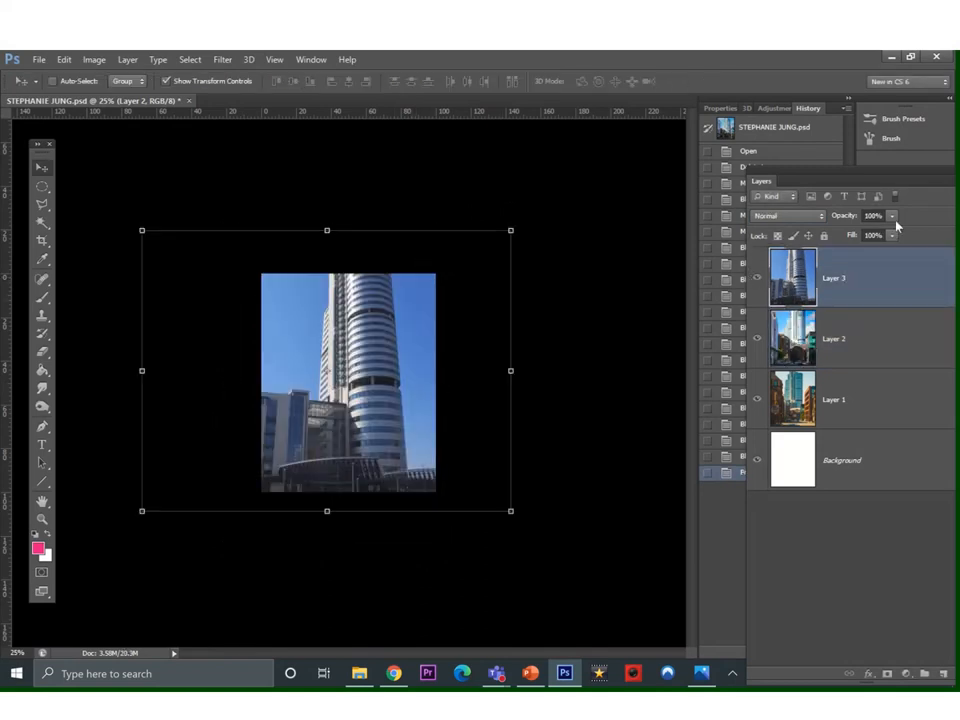
# Lower Layer 3 to 50% opacity and try Darken, Linear Burn and Darker Color blending.
pyautogui.moveTo(890, 216); pyautogui.dragTo(870, 236)
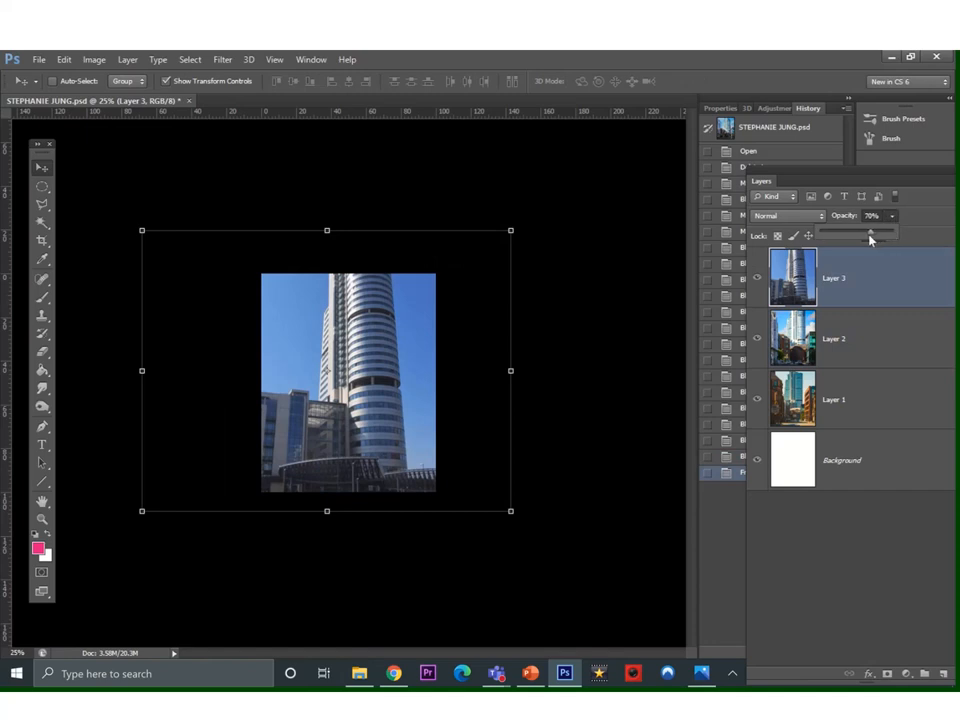
pyautogui.moveTo(870, 232); pyautogui.dragTo(862, 232)
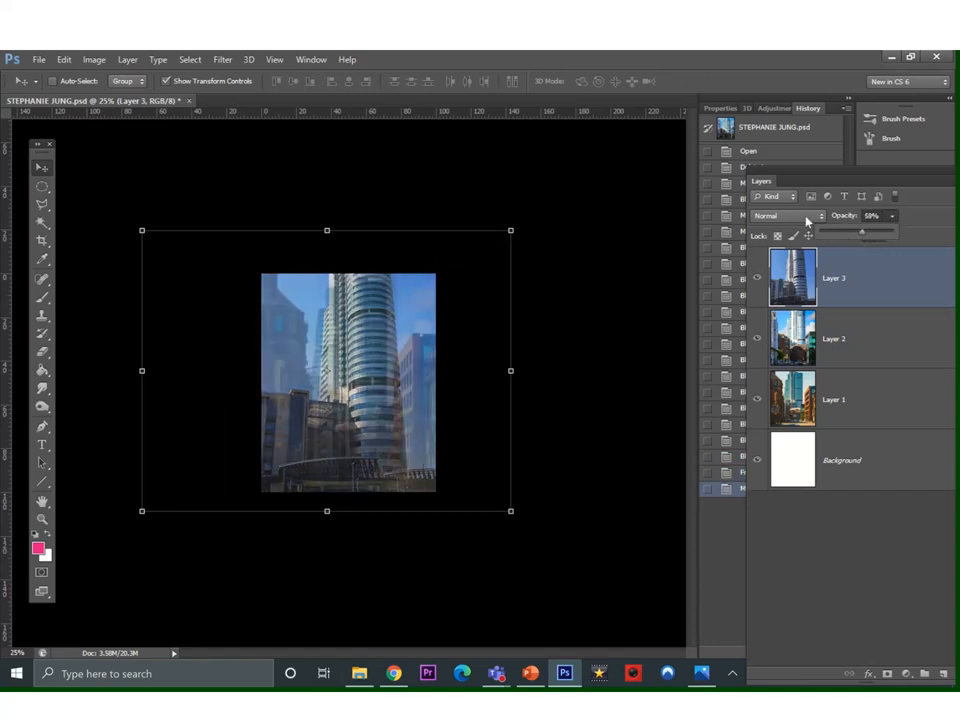
pyautogui.click(788, 216)
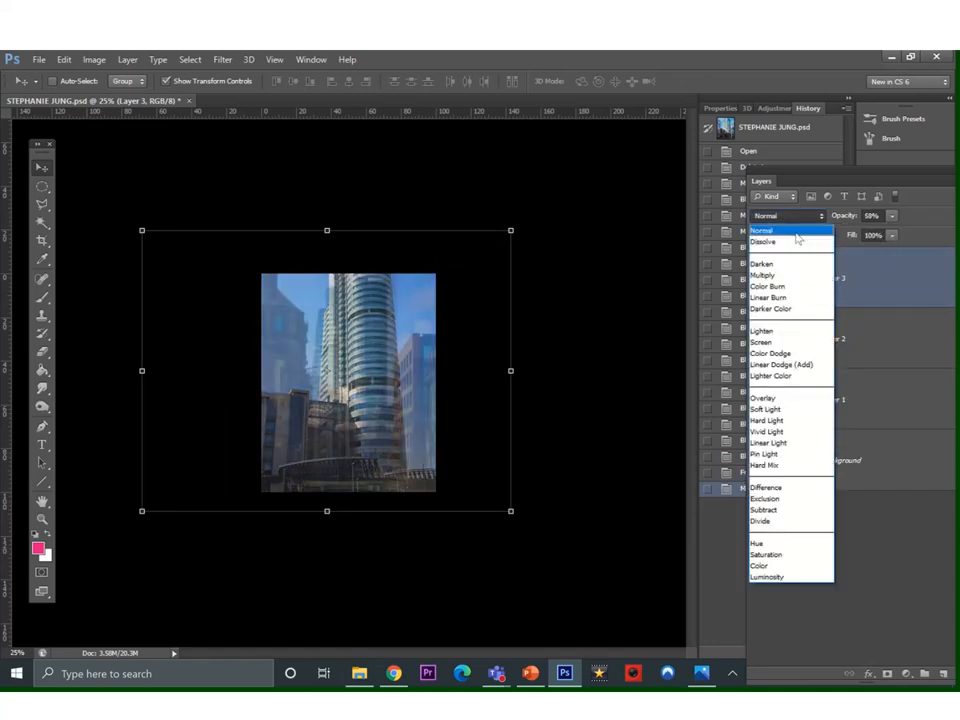
pyautogui.click(762, 264)
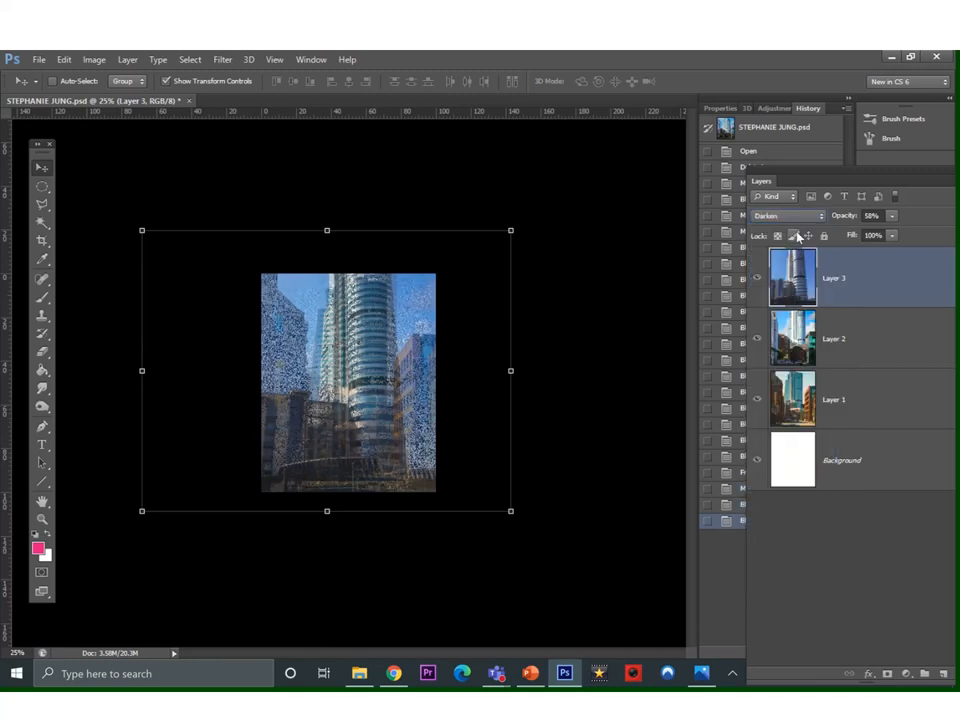
pyautogui.click(788, 216)
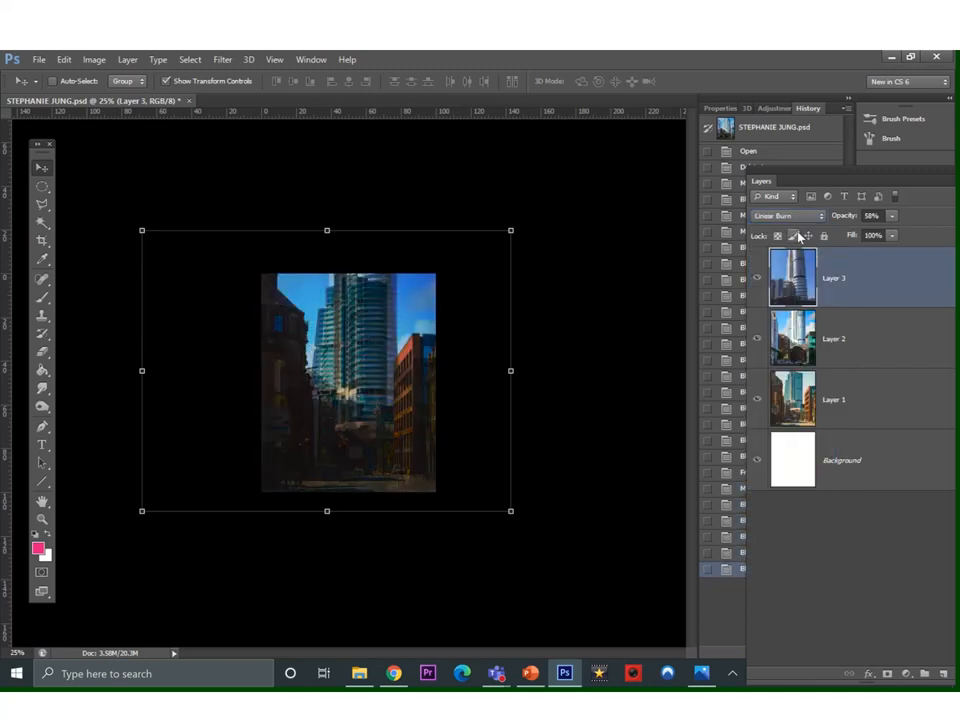
pyautogui.click(784, 216)
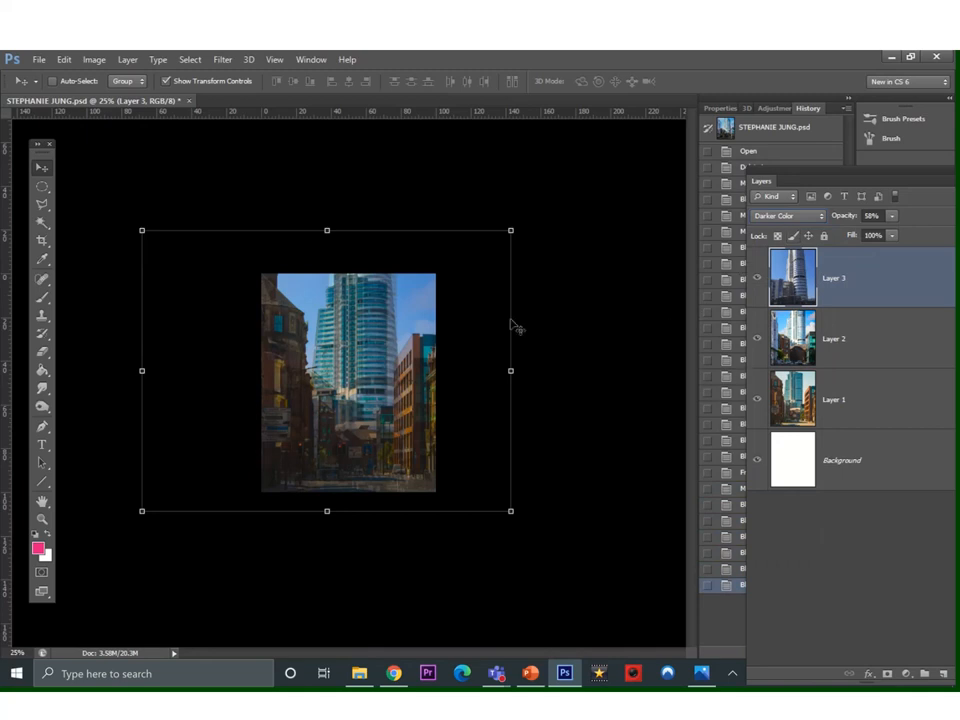
pyautogui.click(788, 216)
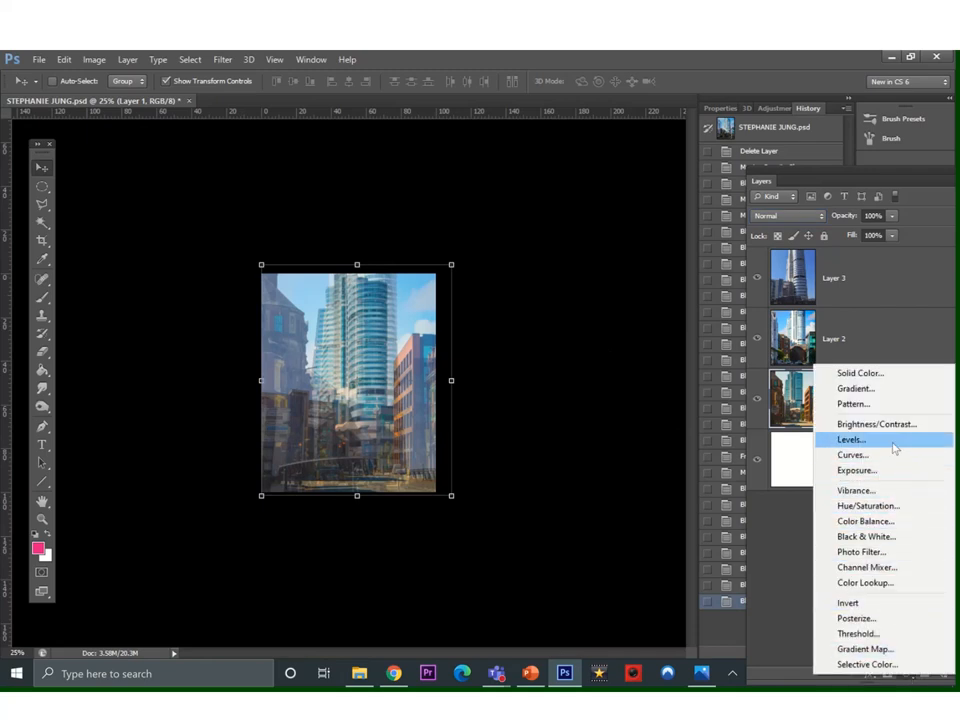
# Add a Levels adjustment layer and pull the white input slider left to brighten highlights.
pyautogui.click(850, 440)
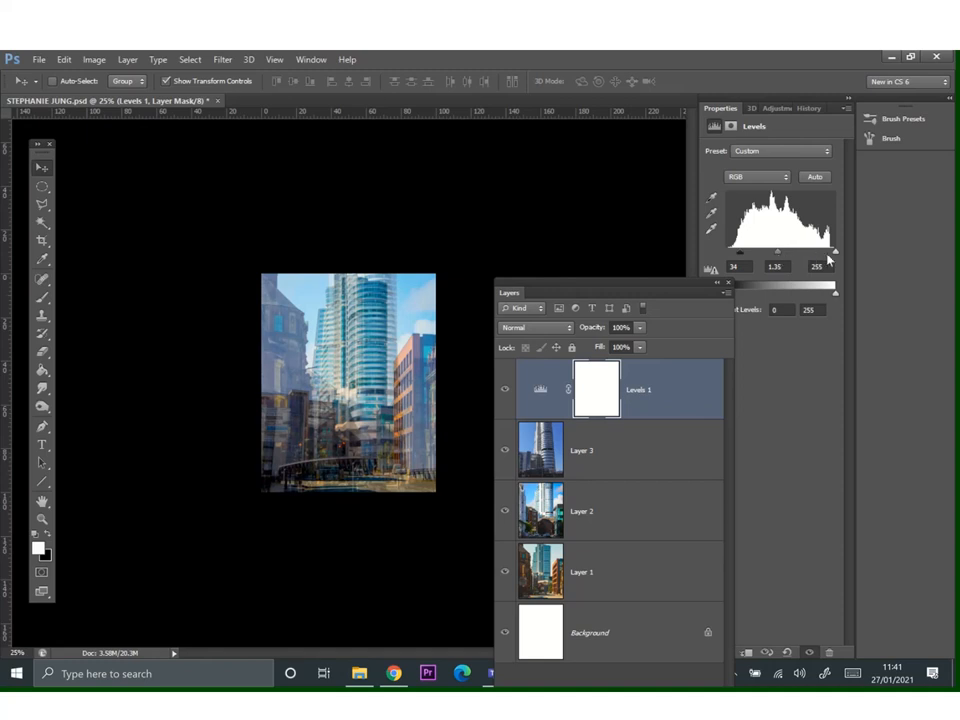
pyautogui.moveTo(836, 252); pyautogui.dragTo(820, 252)
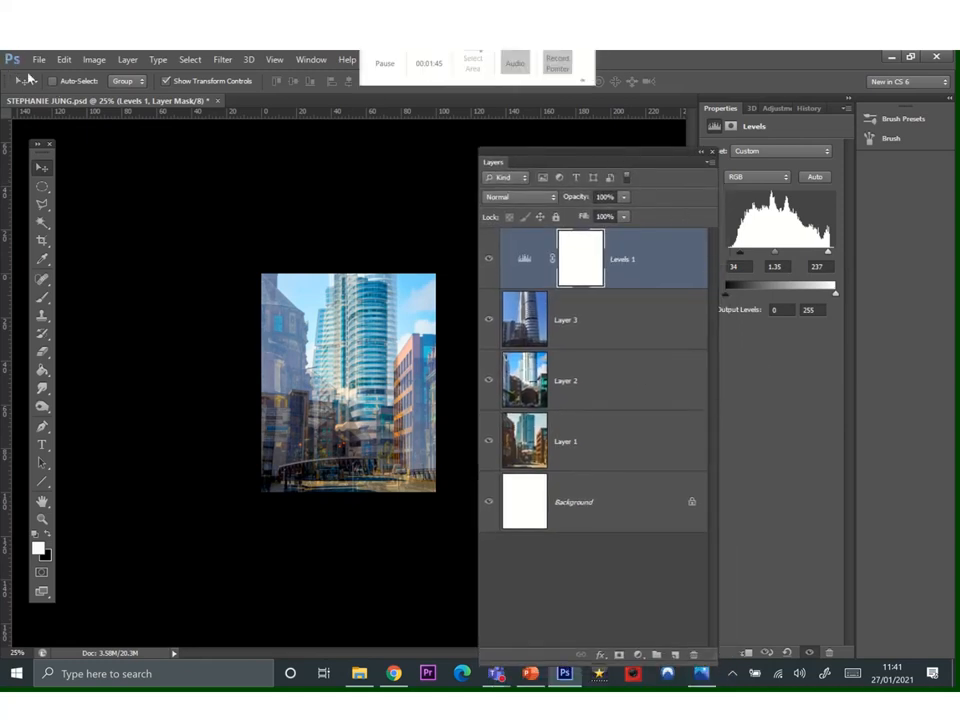
# Start saving and create a new DEV1 folder on the Desktop, then enter it.
pyautogui.click(38, 60)
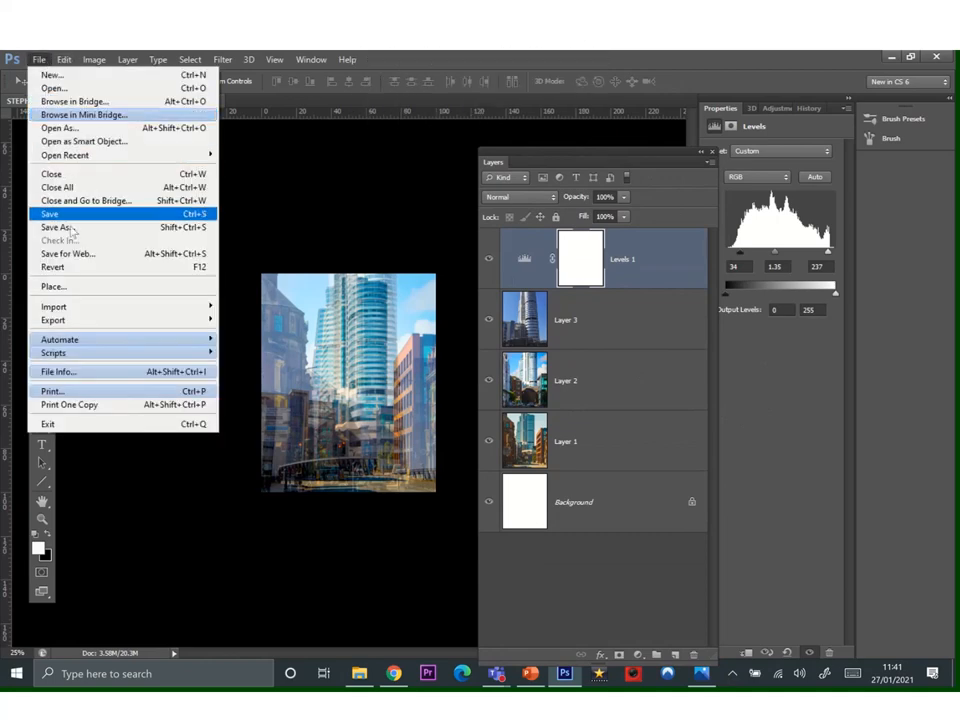
pyautogui.click(56, 228)
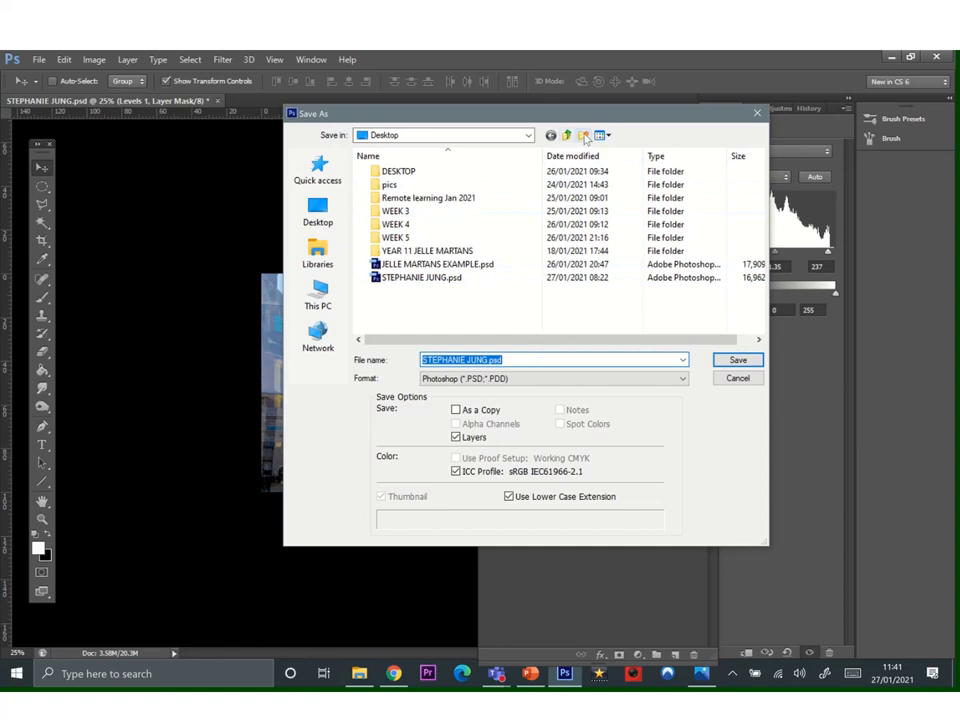
pyautogui.moveTo(584, 136)
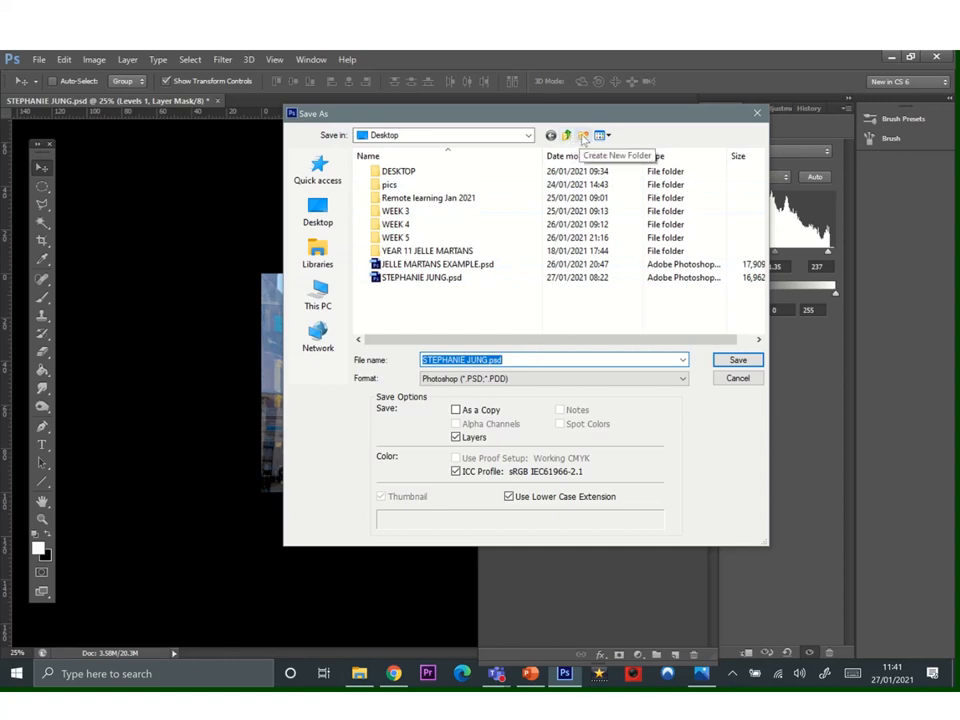
pyautogui.click(584, 136)
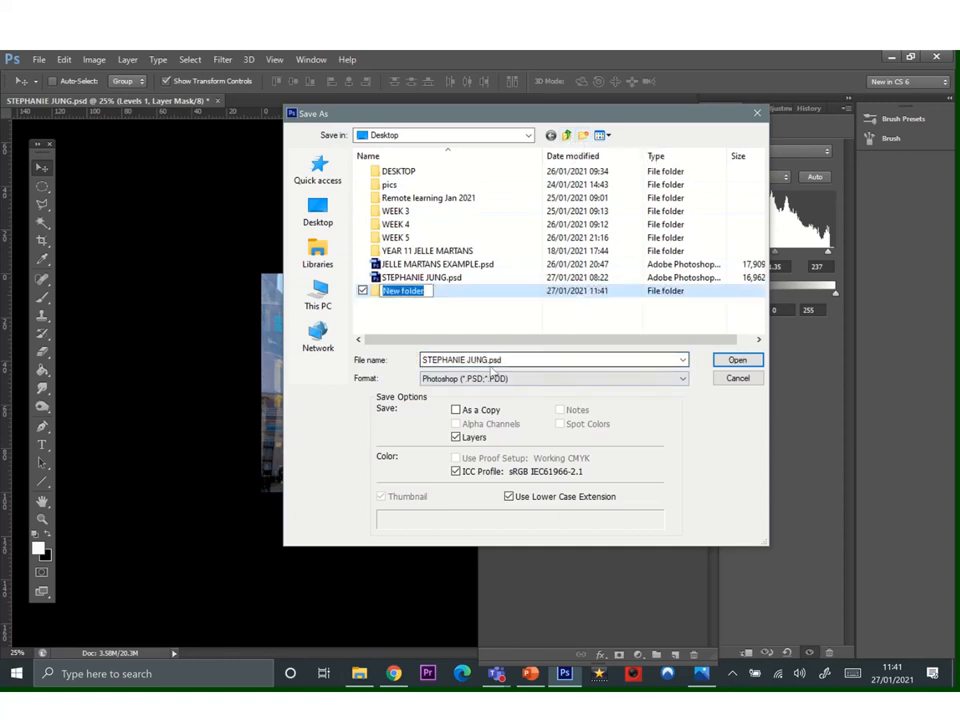
pyautogui.write('DEV')
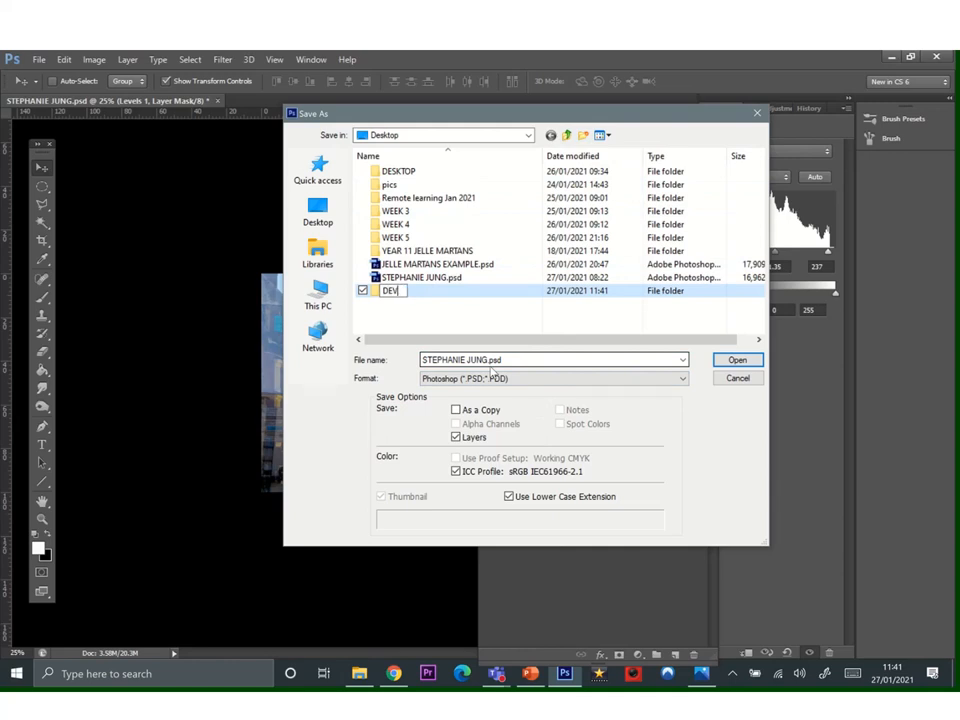
pyautogui.write('1')
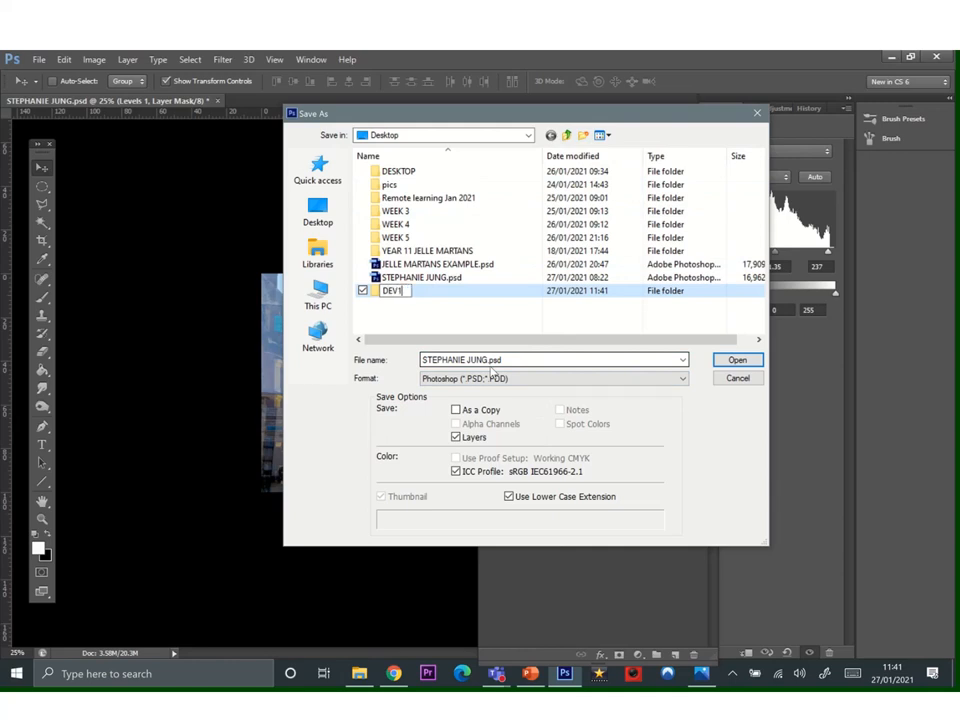
pyautogui.doubleClick(392, 290)
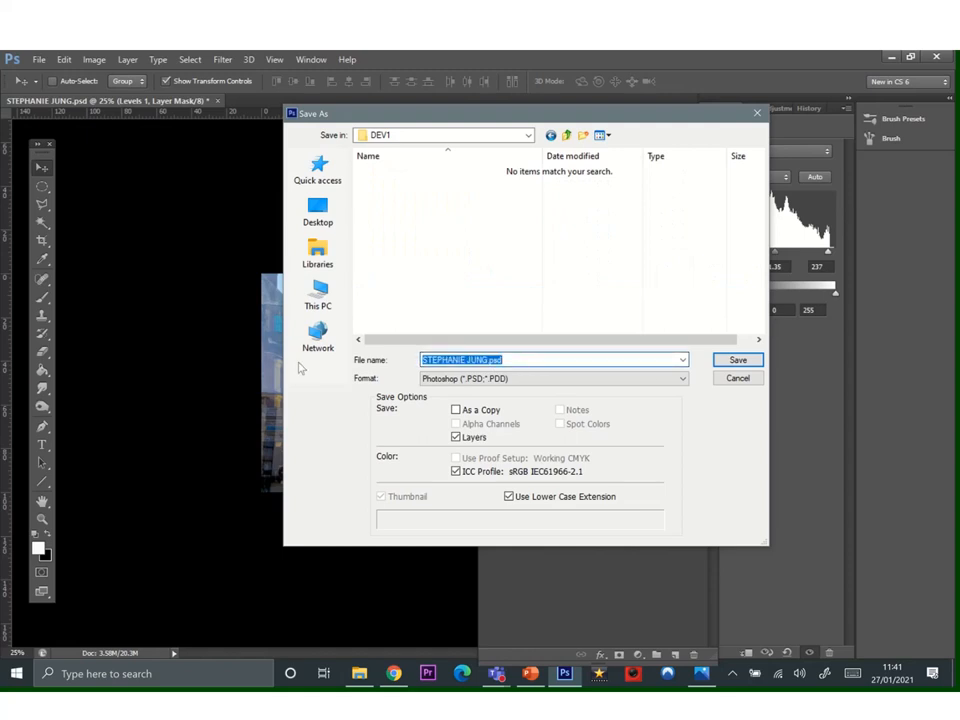
# Save the layered composite inside DEV1 as 1.psd.
pyautogui.write('1')
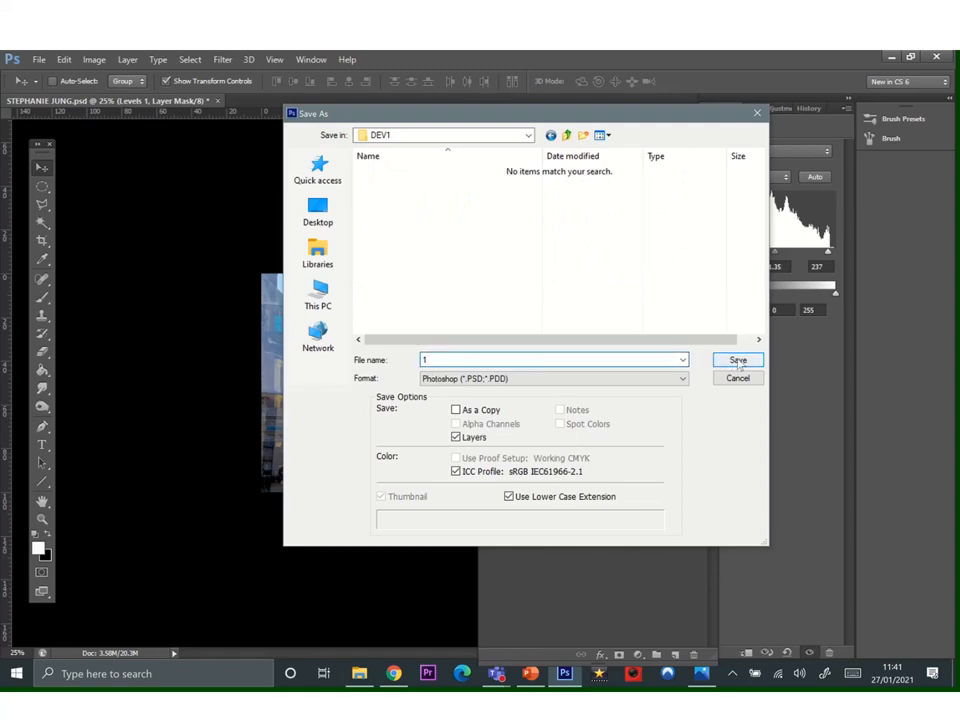
pyautogui.click(736, 360)
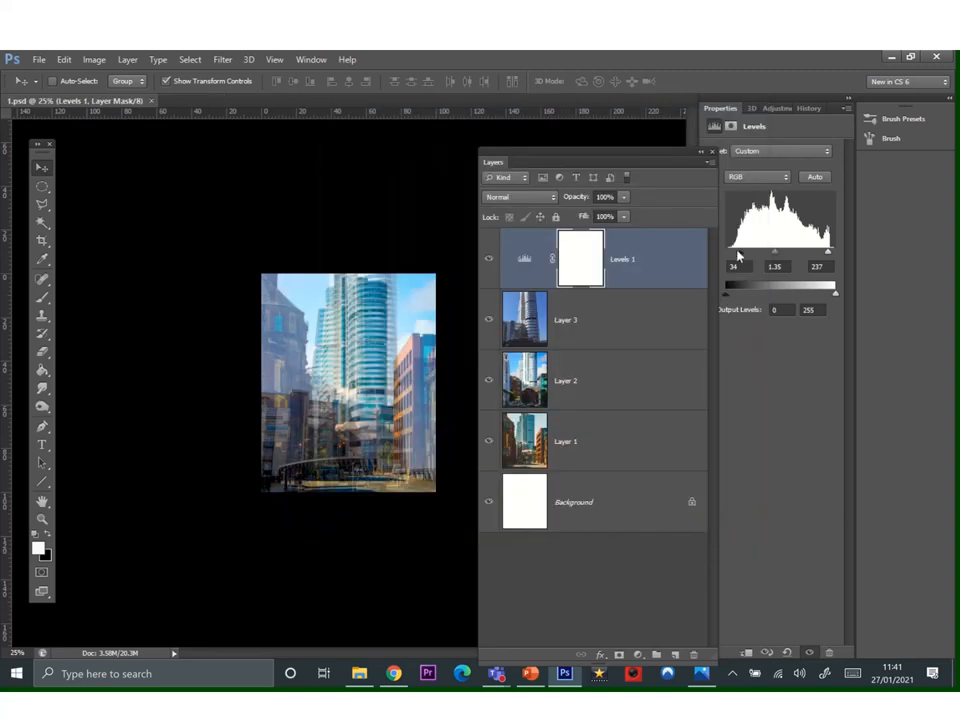
# Flatten all layers into one Background via the Layers panel menu and duplicate it as Background copy.
pyautogui.click(712, 152)
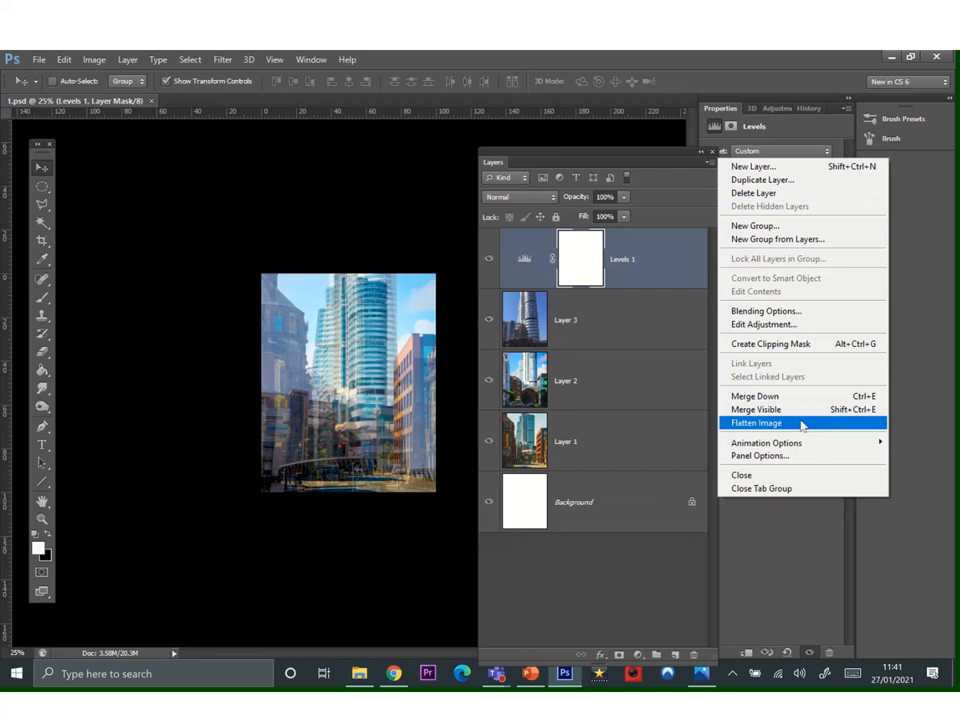
pyautogui.click(756, 422)
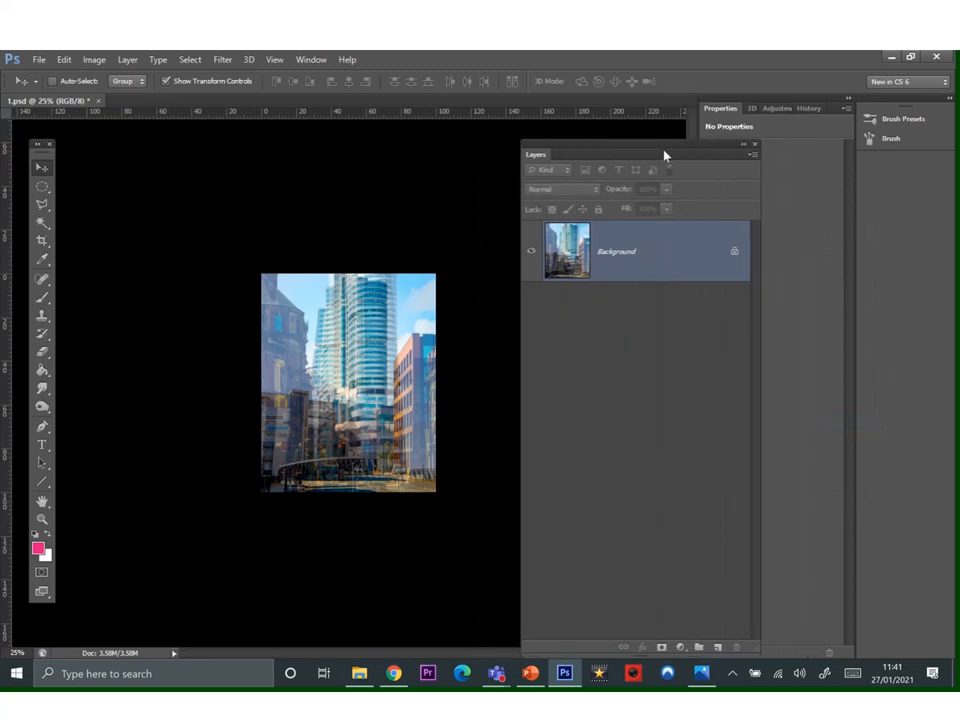
pyautogui.moveTo(700, 242)
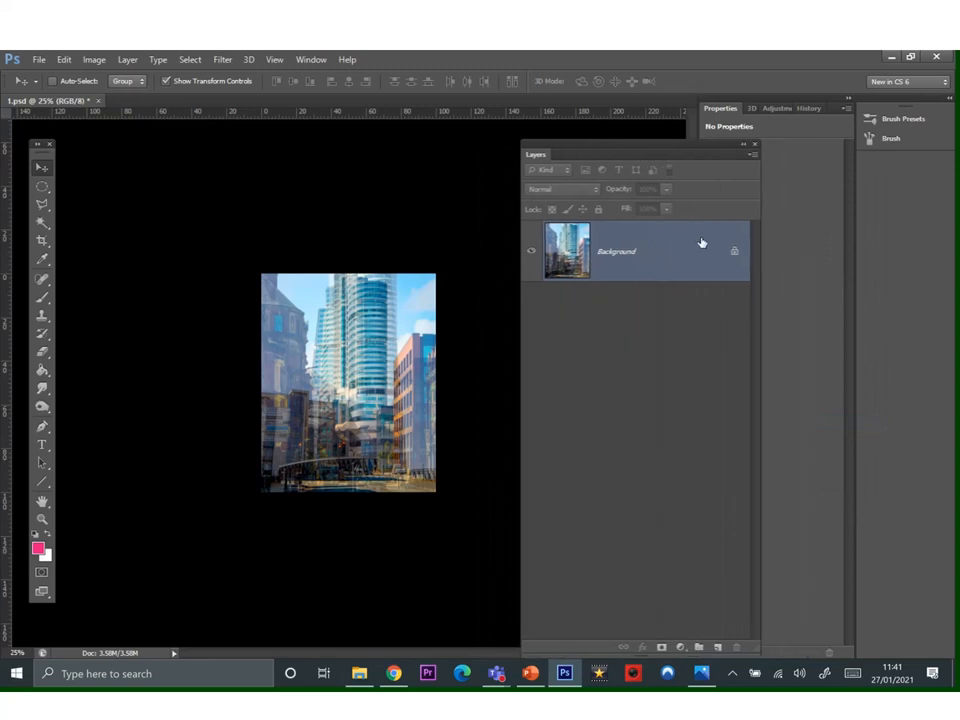
pyautogui.moveTo(698, 252)
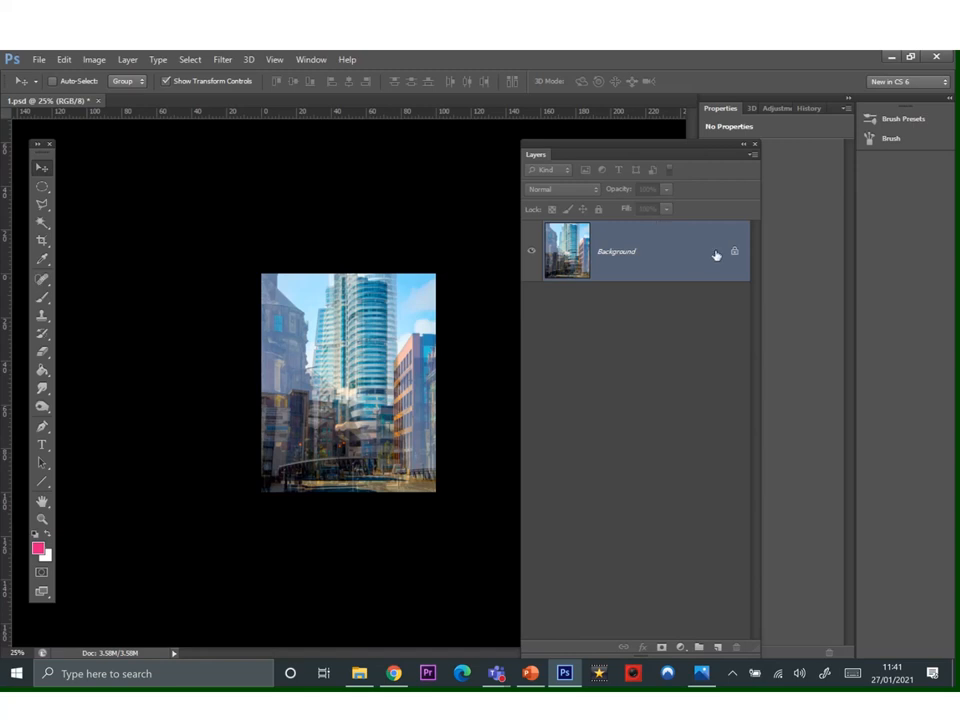
pyautogui.moveTo(708, 256)
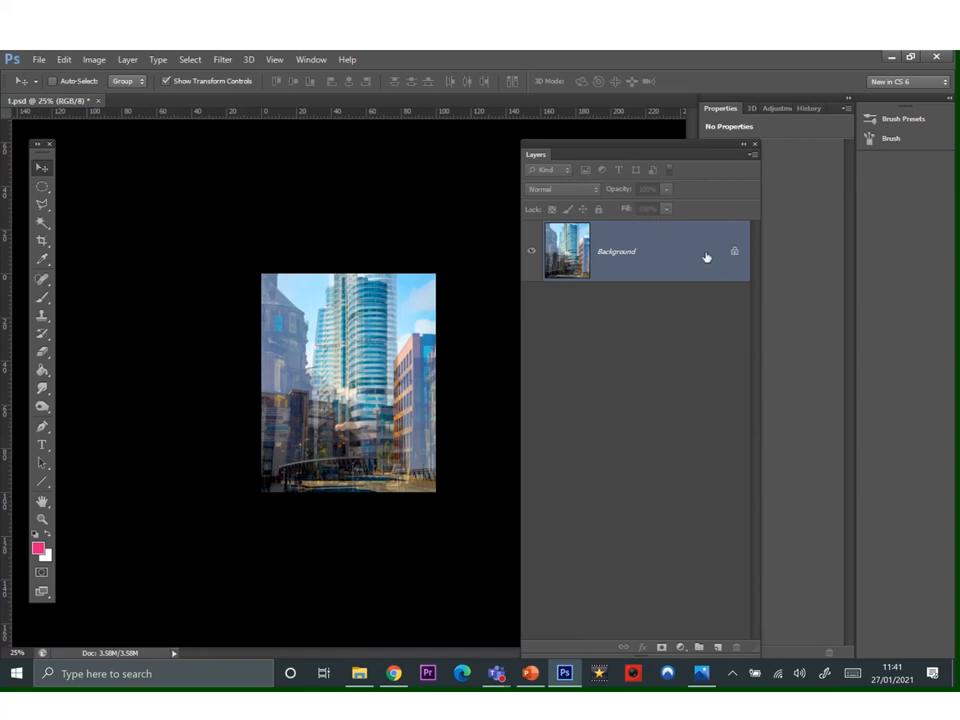
pyautogui.click(760, 282)
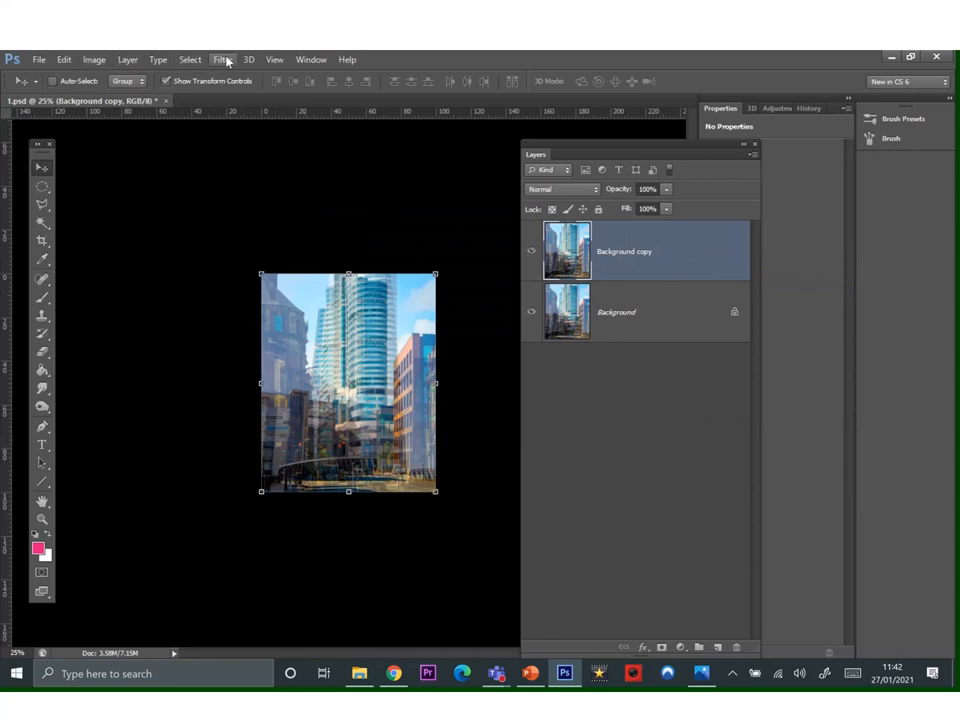
# Apply Smart Sharpen to Background copy with Amount 177% and an adjusted Radius.
pyautogui.click(224, 60)
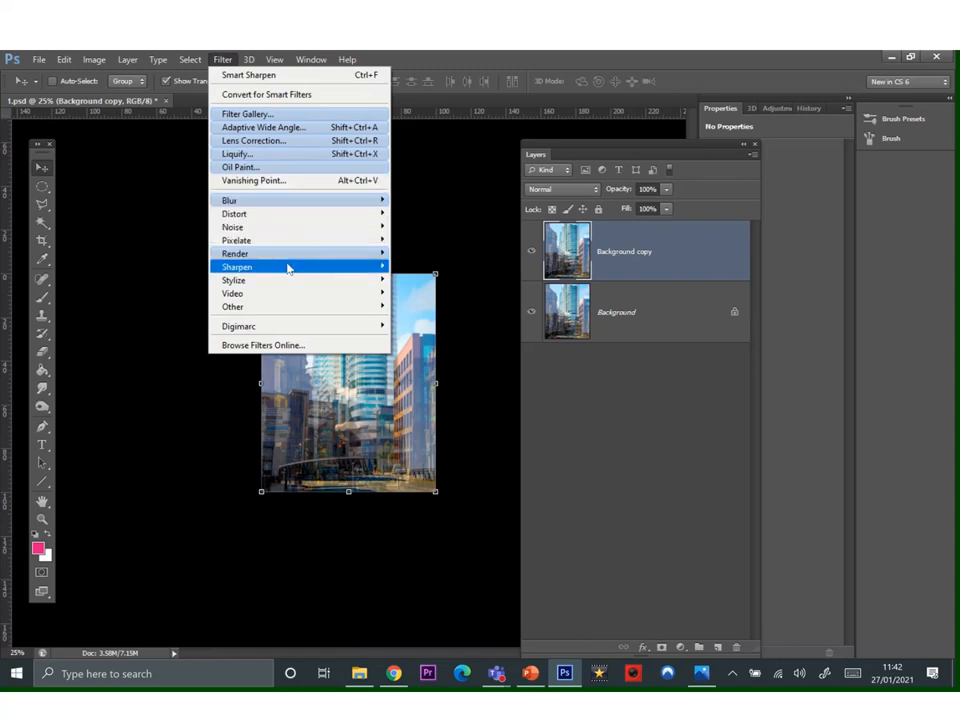
pyautogui.moveTo(236, 268)
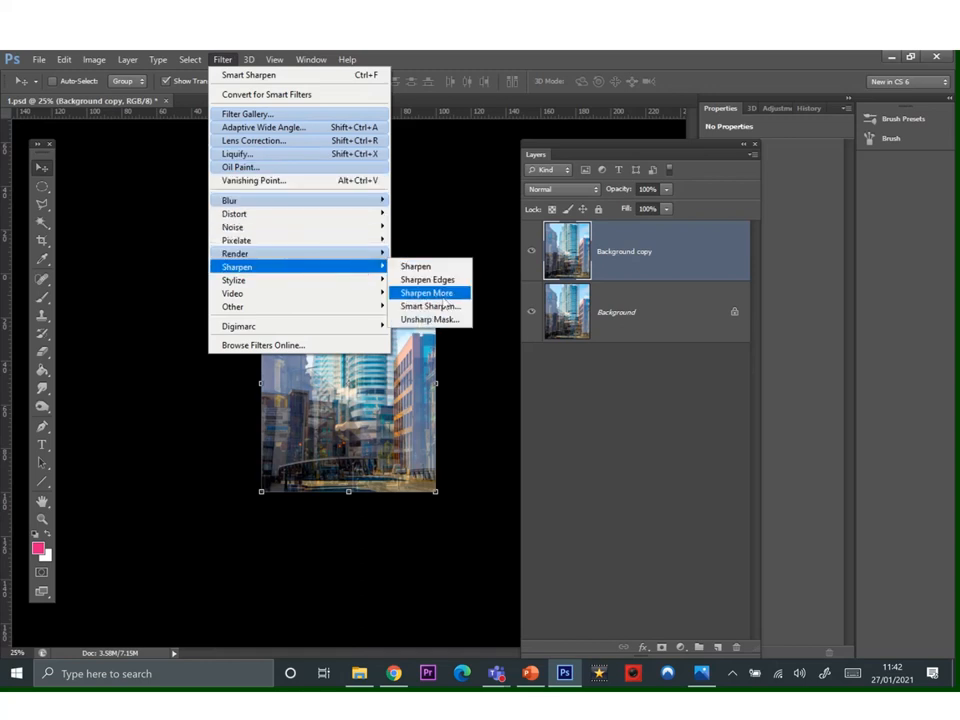
pyautogui.moveTo(430, 306)
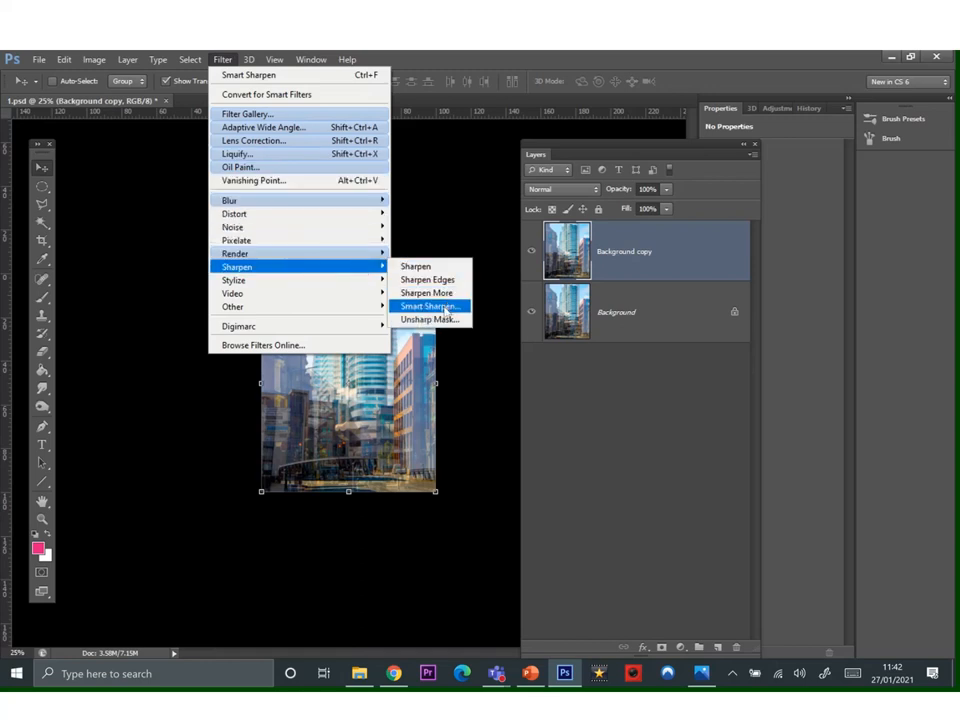
pyautogui.click(430, 306)
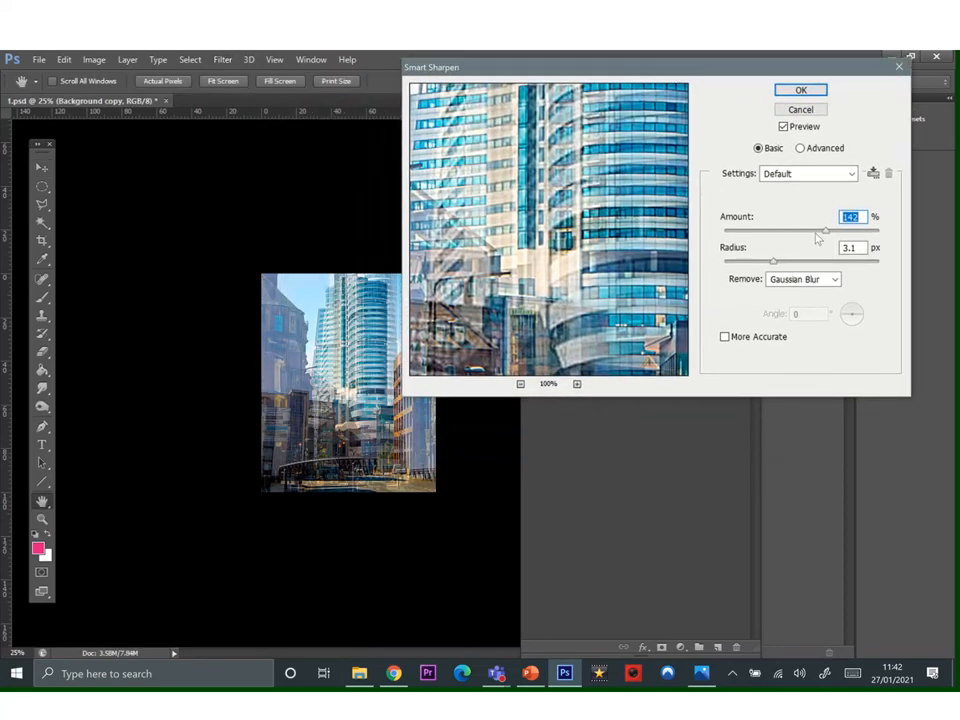
pyautogui.moveTo(822, 232); pyautogui.dragTo(736, 232)
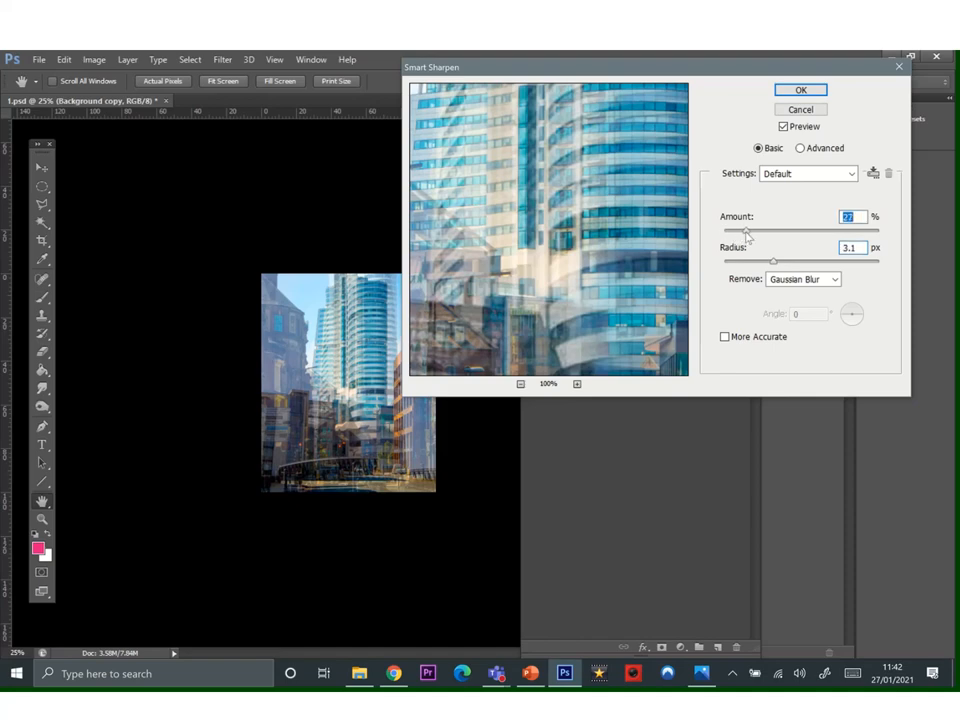
pyautogui.moveTo(748, 232); pyautogui.dragTo(788, 232)
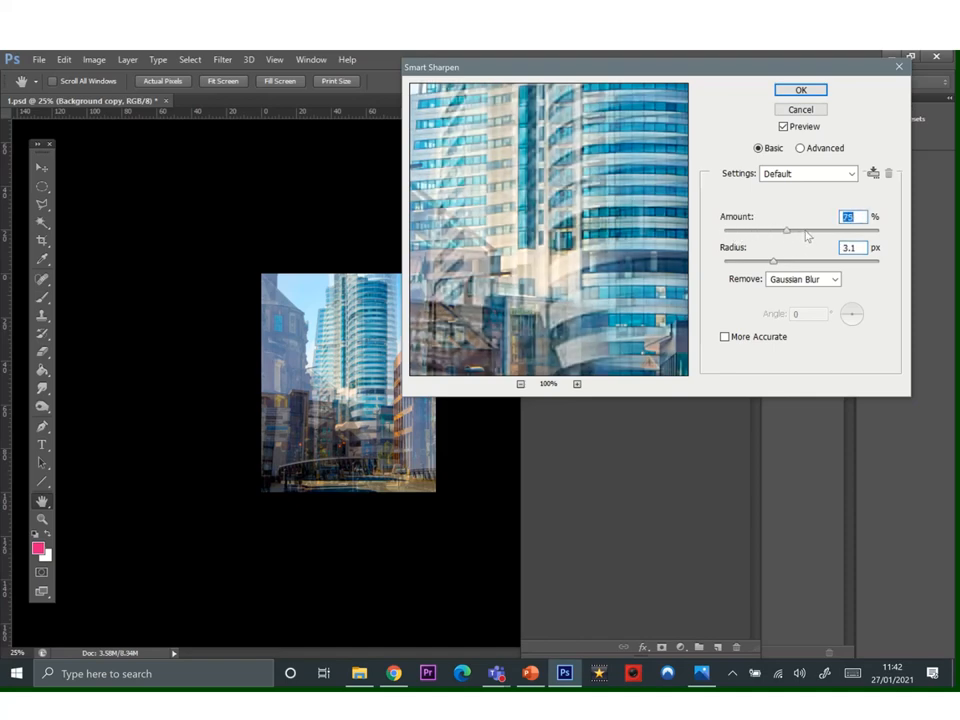
pyautogui.moveTo(788, 232); pyautogui.dragTo(824, 232)
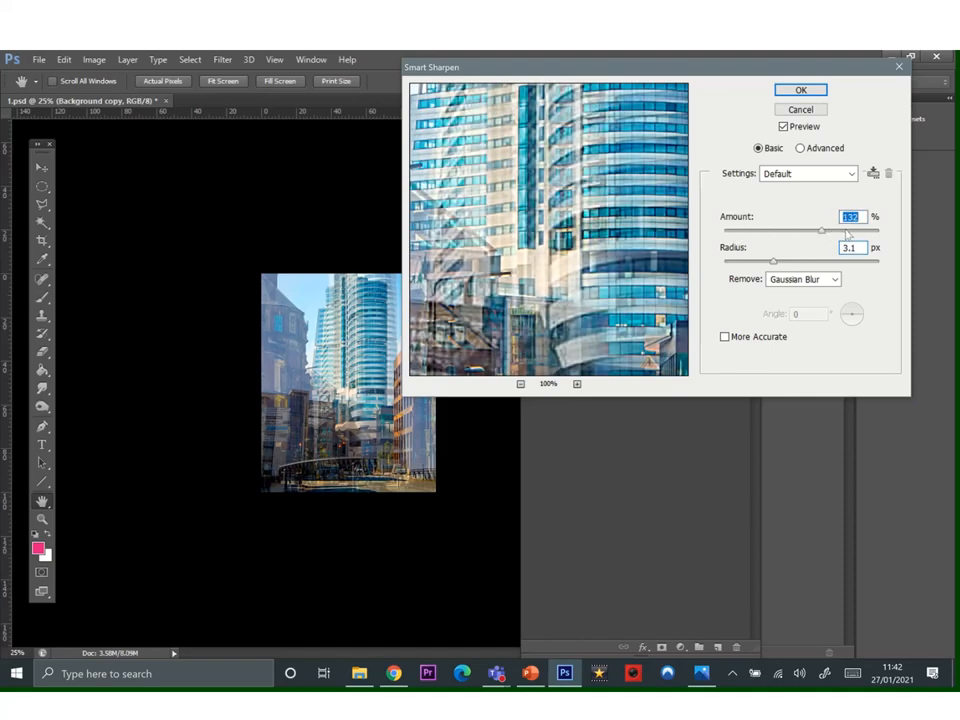
pyautogui.moveTo(822, 232); pyautogui.dragTo(856, 232)
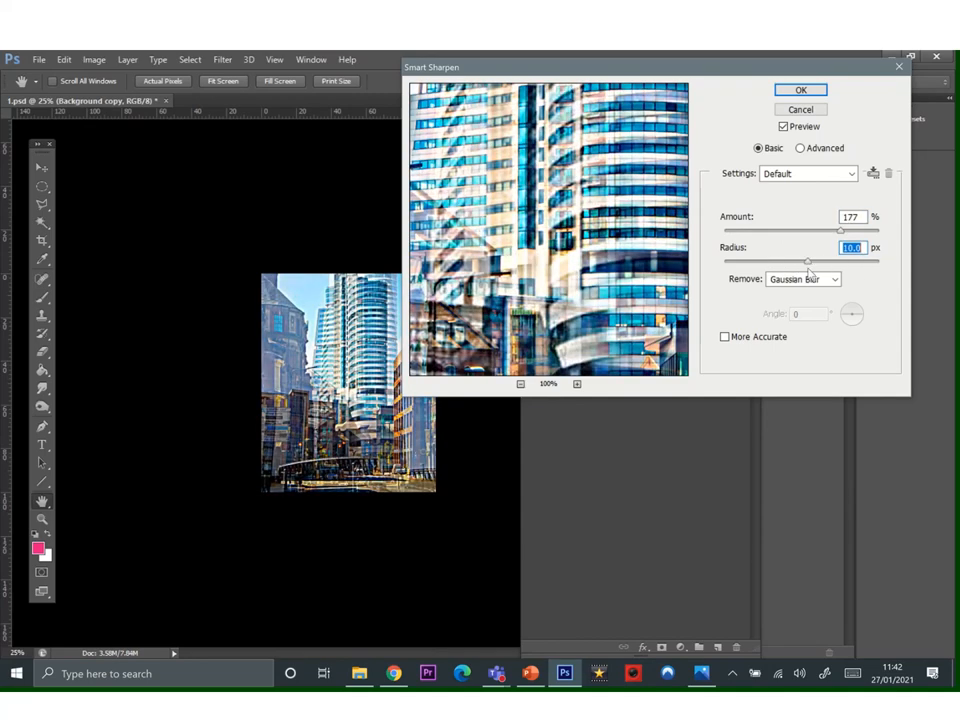
pyautogui.click(800, 90)
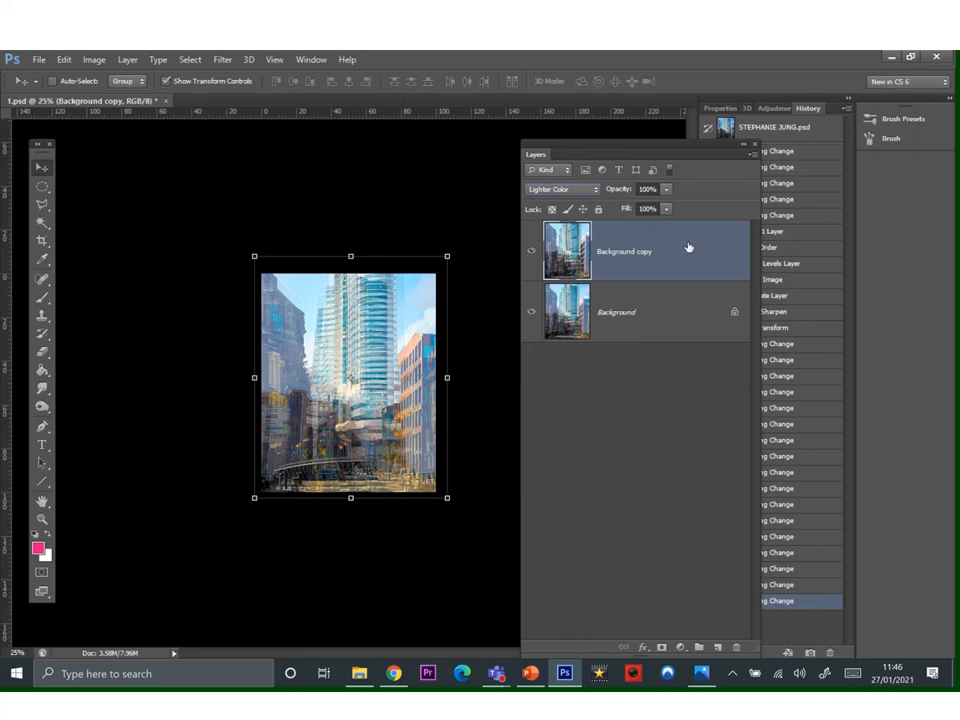
# Apply Hue/Saturation to Background copy with Hue -5 and Saturation +9.
pyautogui.click(92, 60)
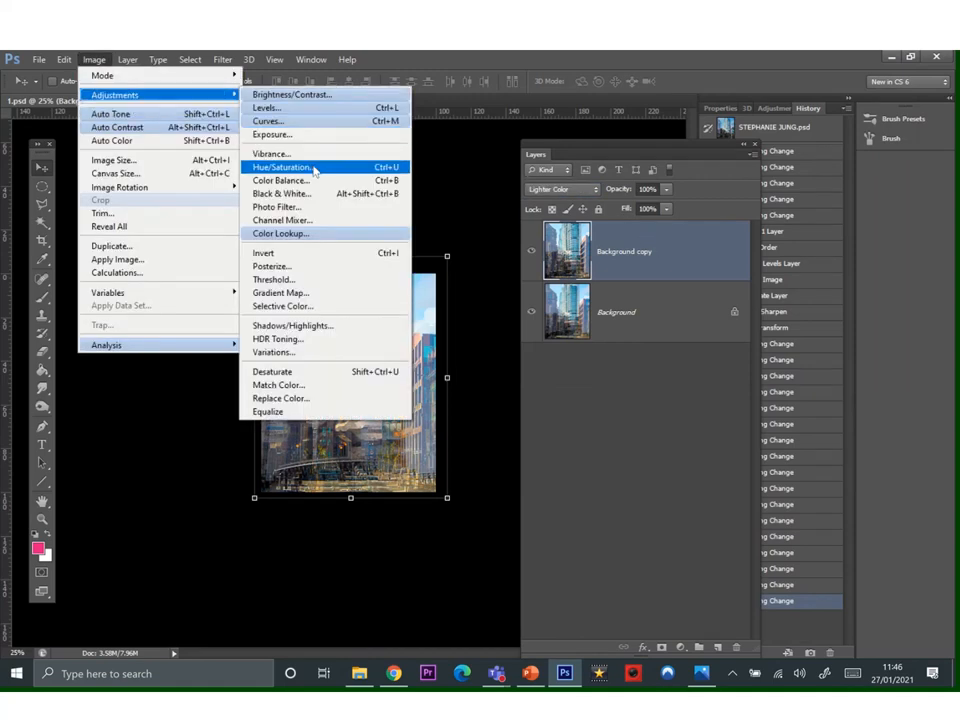
pyautogui.click(284, 168)
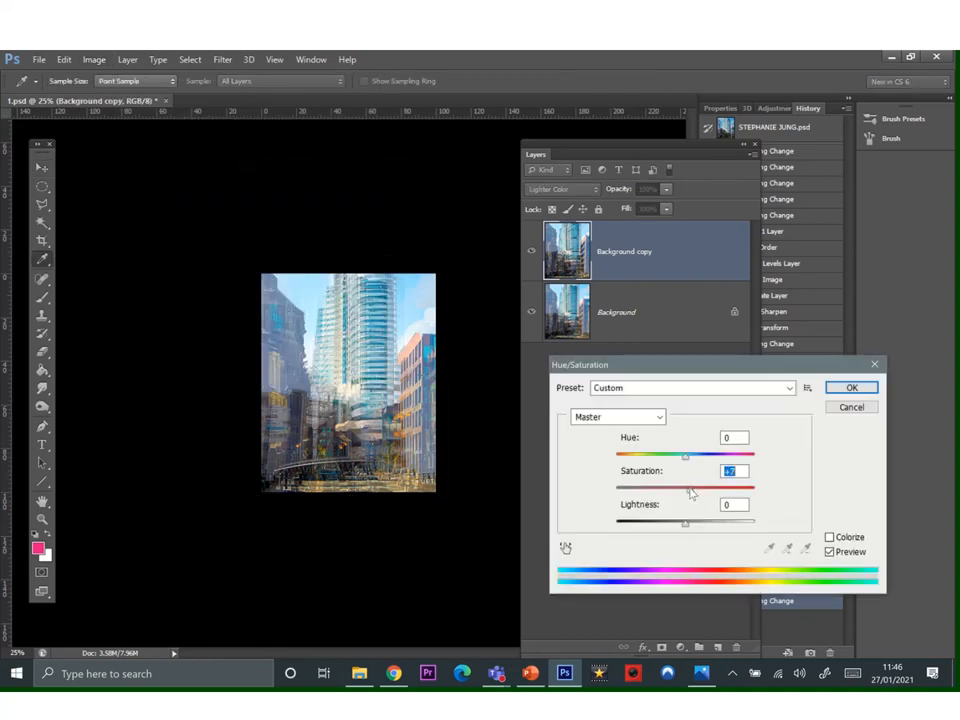
pyautogui.moveTo(684, 456); pyautogui.dragTo(692, 456)
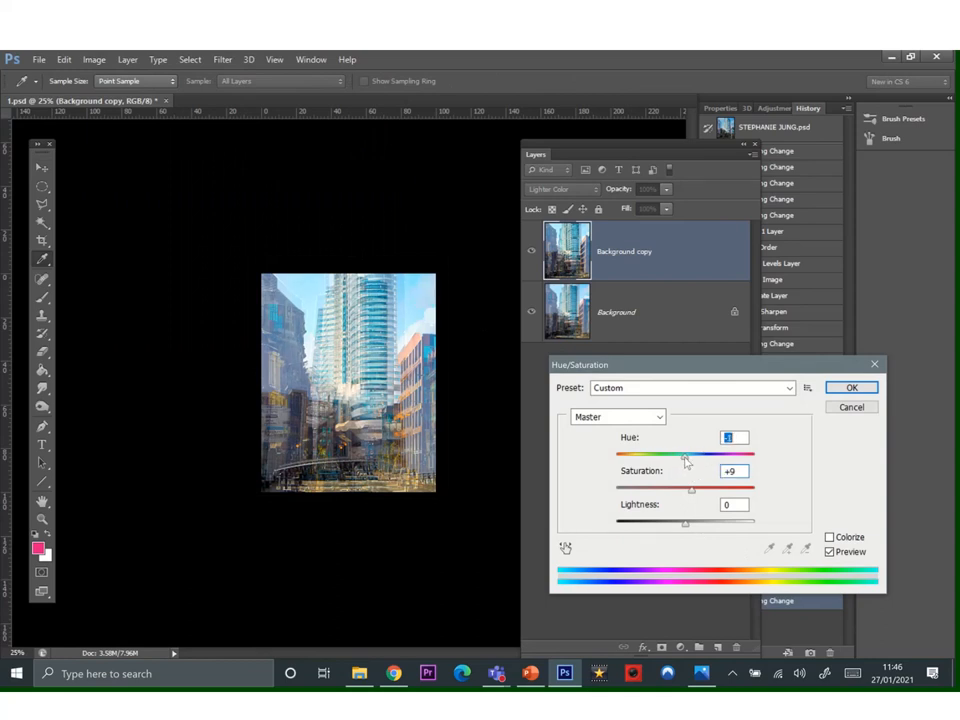
pyautogui.moveTo(684, 454); pyautogui.dragTo(708, 454)
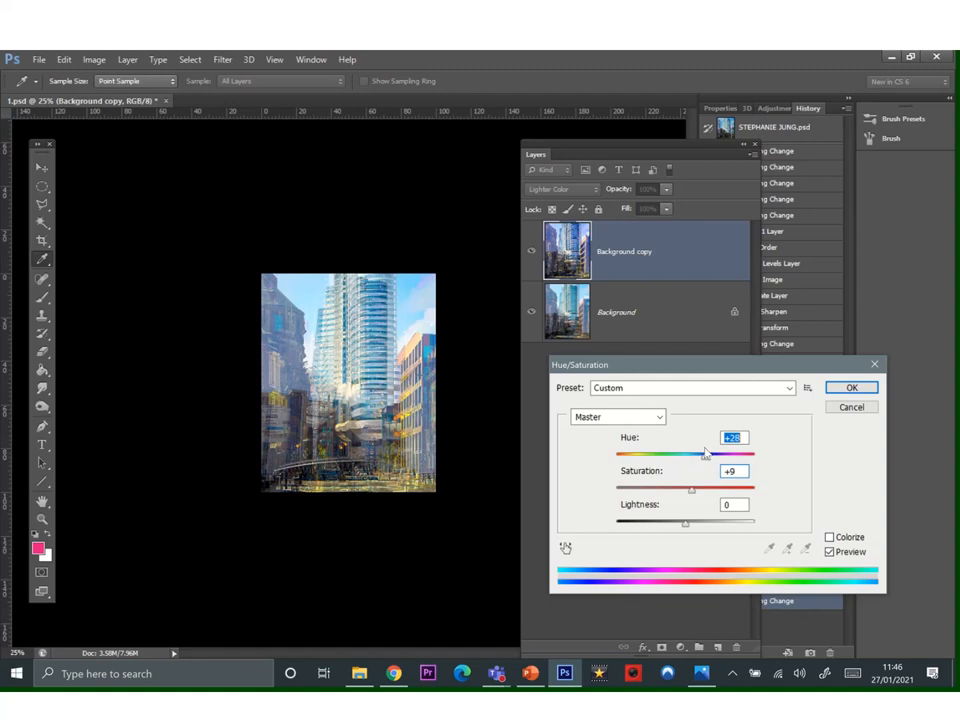
pyautogui.moveTo(718, 454); pyautogui.dragTo(680, 454)
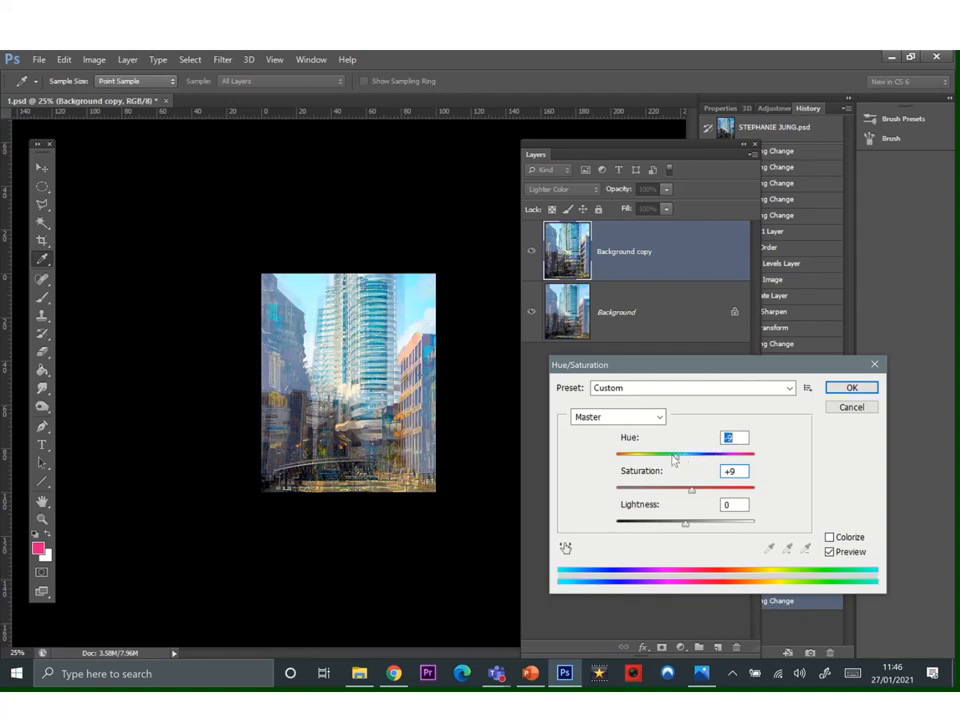
pyautogui.moveTo(692, 454); pyautogui.dragTo(700, 454)
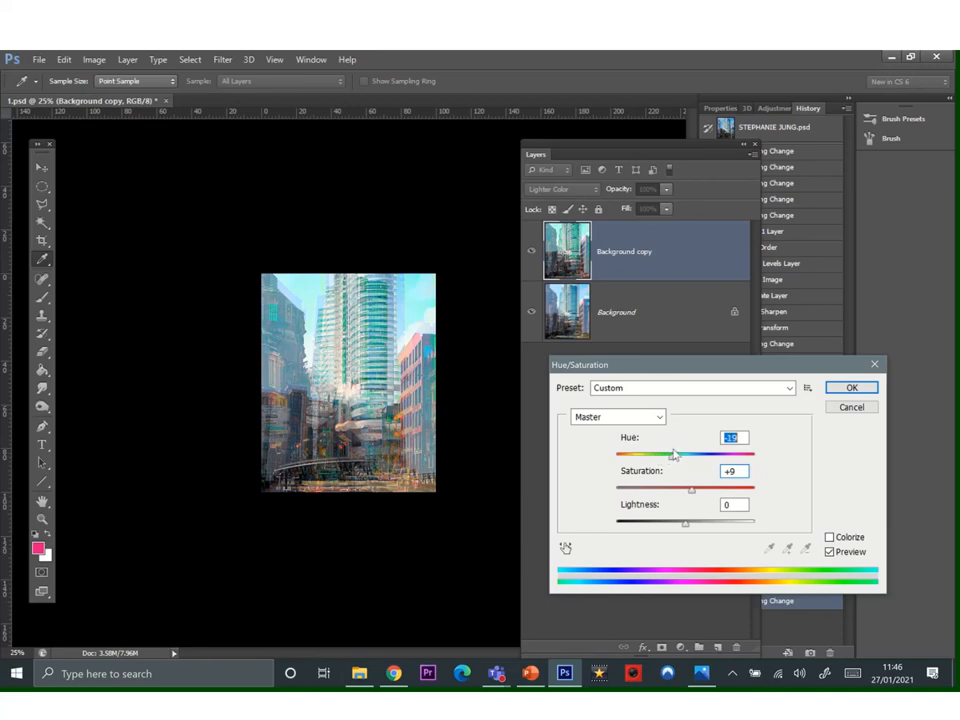
pyautogui.moveTo(672, 456); pyautogui.dragTo(688, 456)
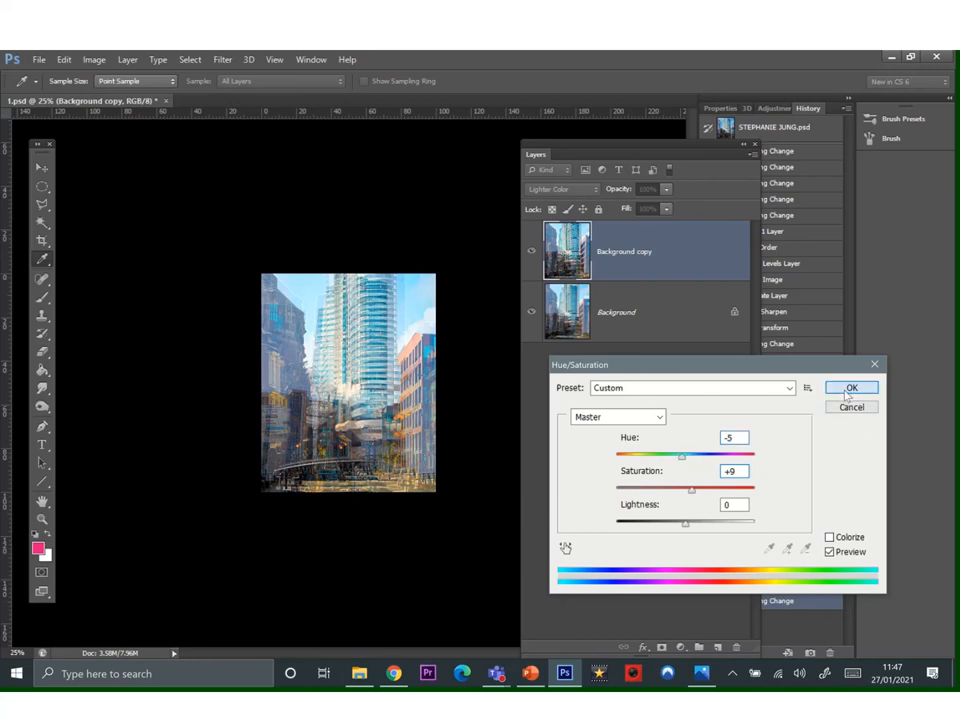
pyautogui.click(852, 388)
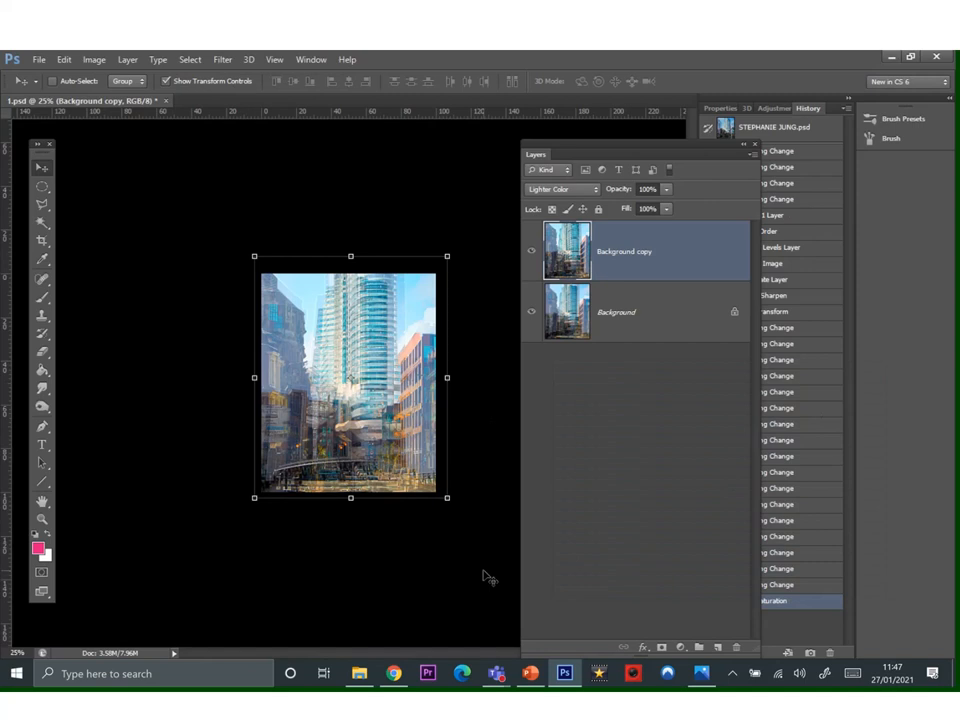
pyautogui.moveTo(486, 530)
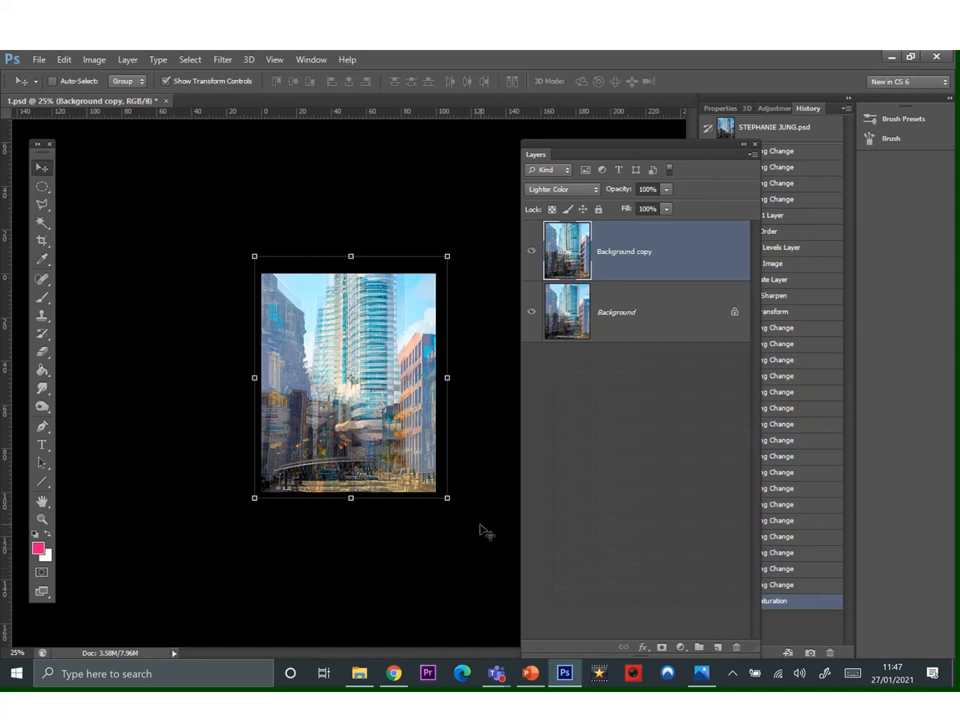
pyautogui.moveTo(280, 288)
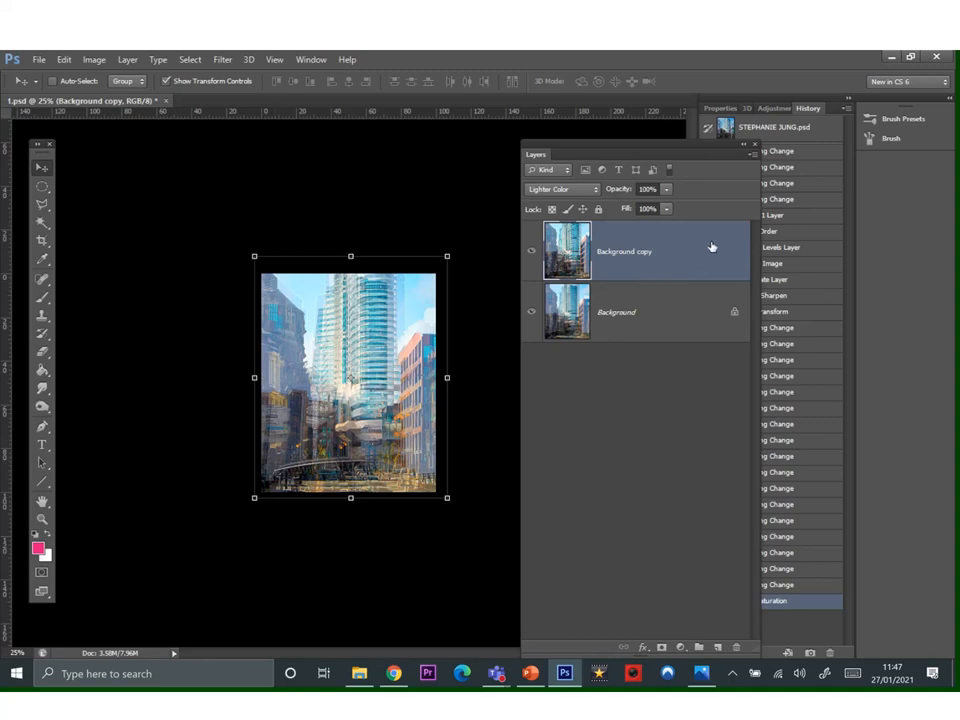
pyautogui.moveTo(544, 570)
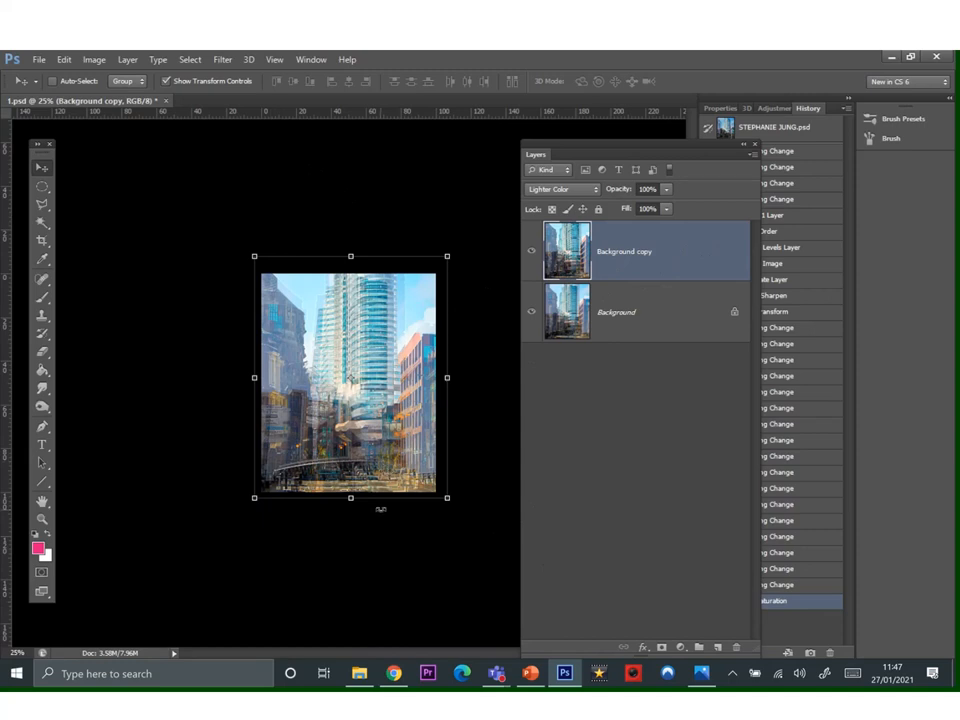
# Save the adjusted composite under the new name 1.2 in the DEV1 folder.
pyautogui.click(40, 60)
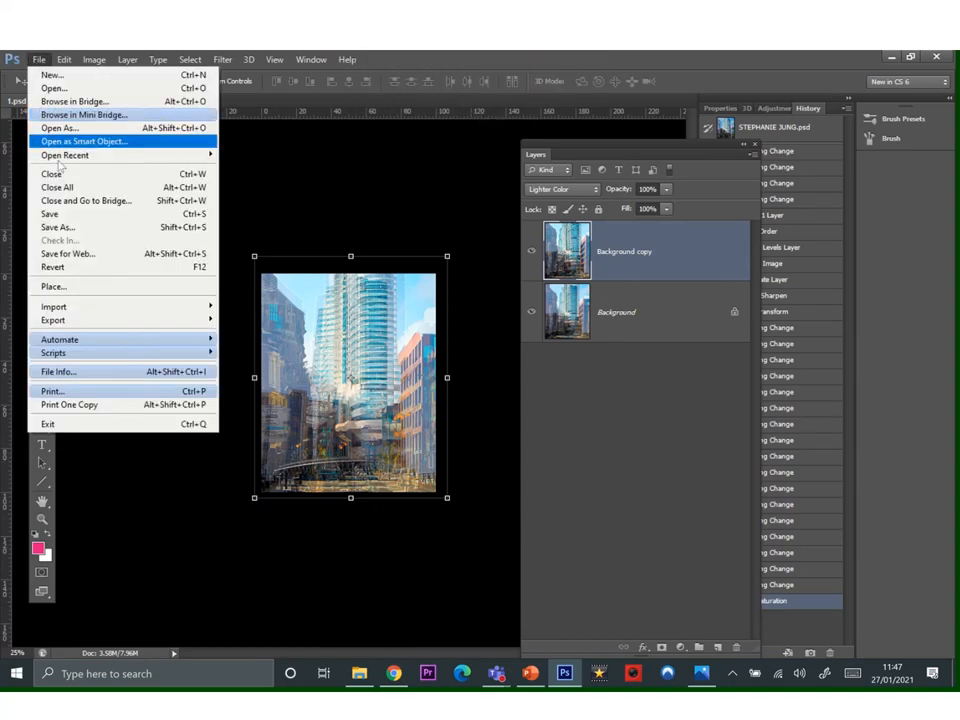
pyautogui.click(56, 228)
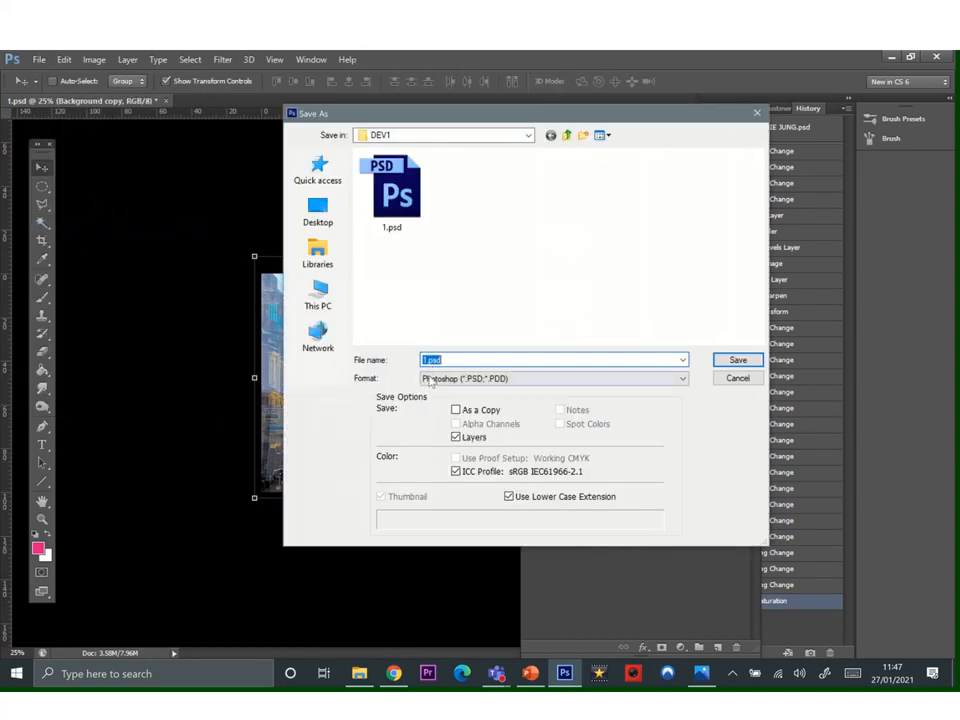
pyautogui.click(458, 360)
pyautogui.write('1_2')
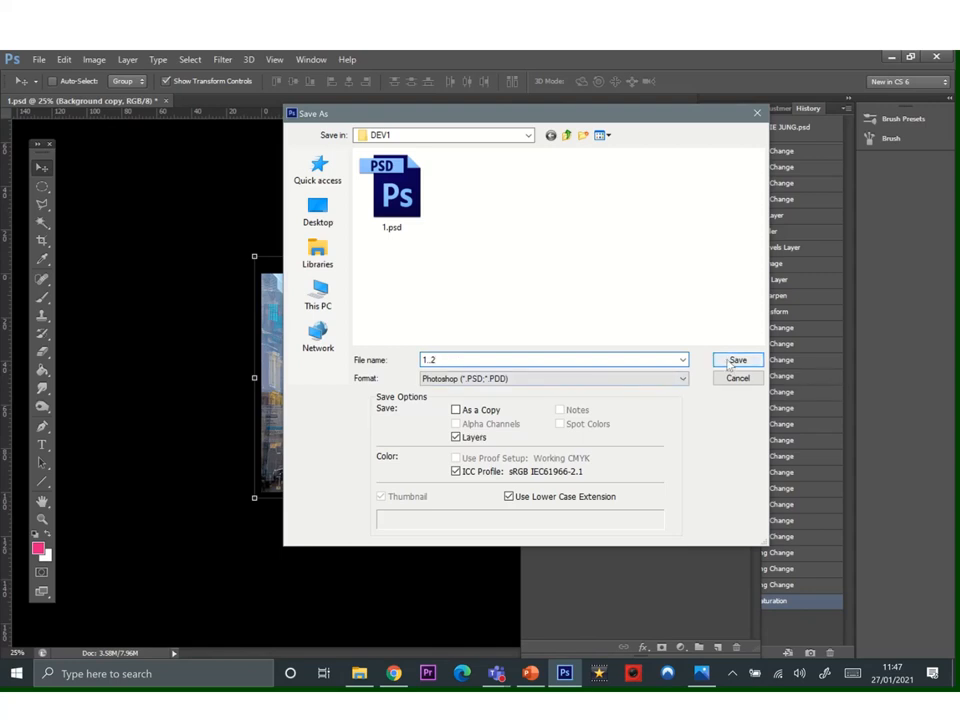
pyautogui.click(736, 360)
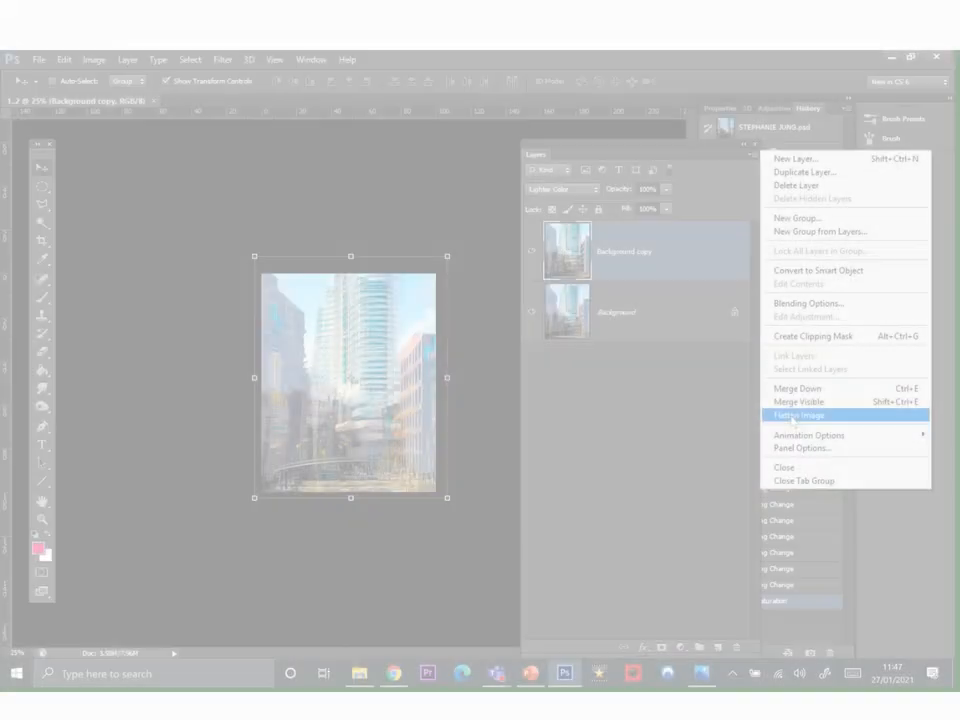
# Flatten file 1.2 to a single Background layer and duplicate it as Background copy.
pyautogui.click(798, 414)
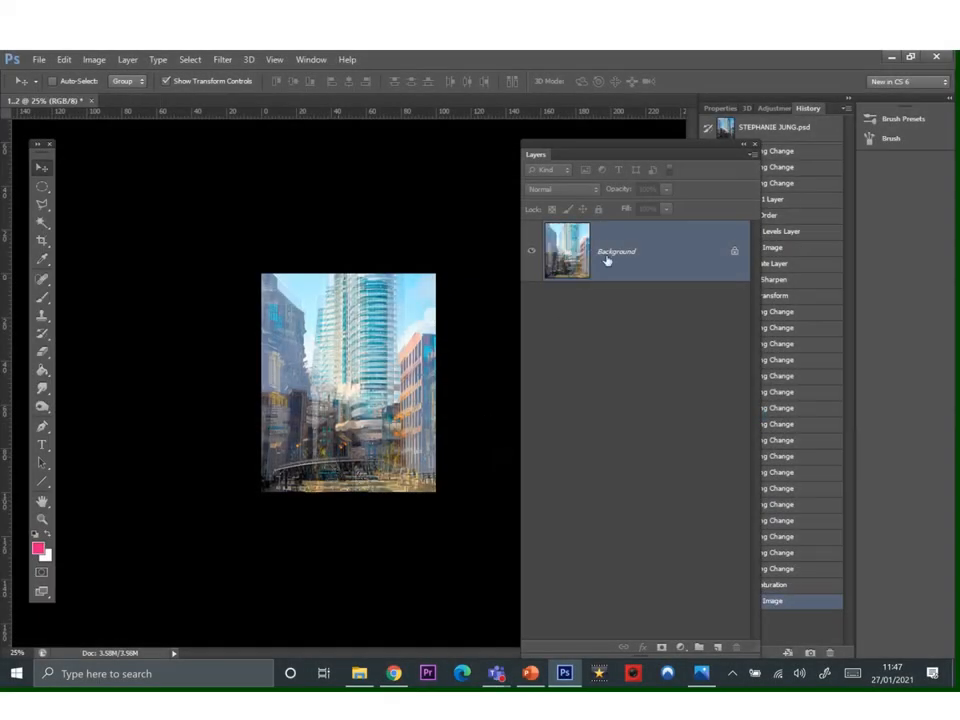
pyautogui.rightClick(616, 252)
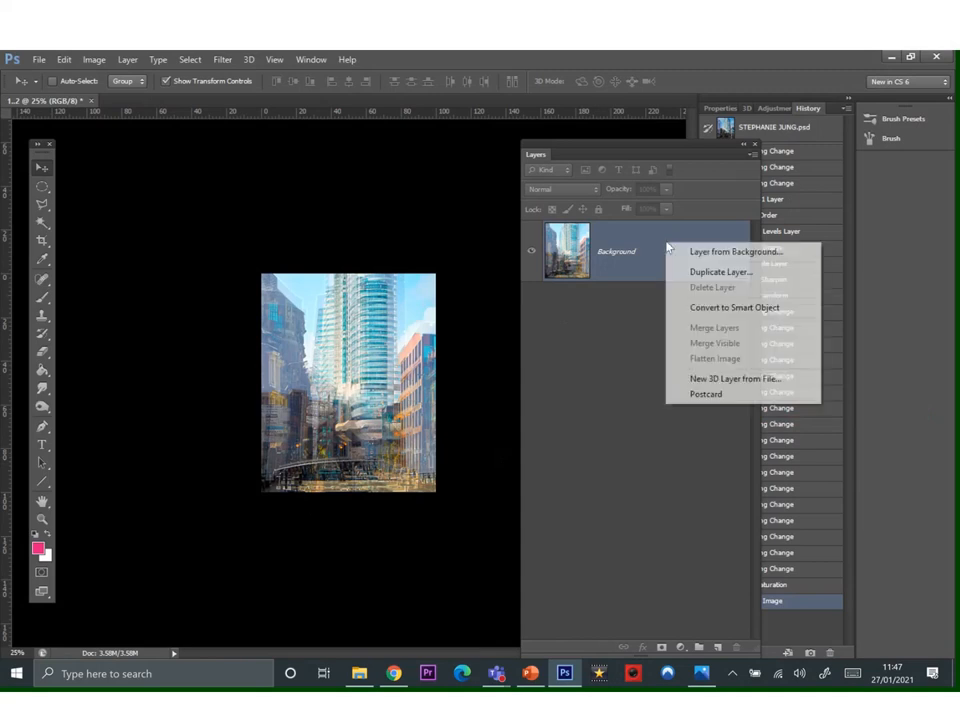
pyautogui.click(720, 272)
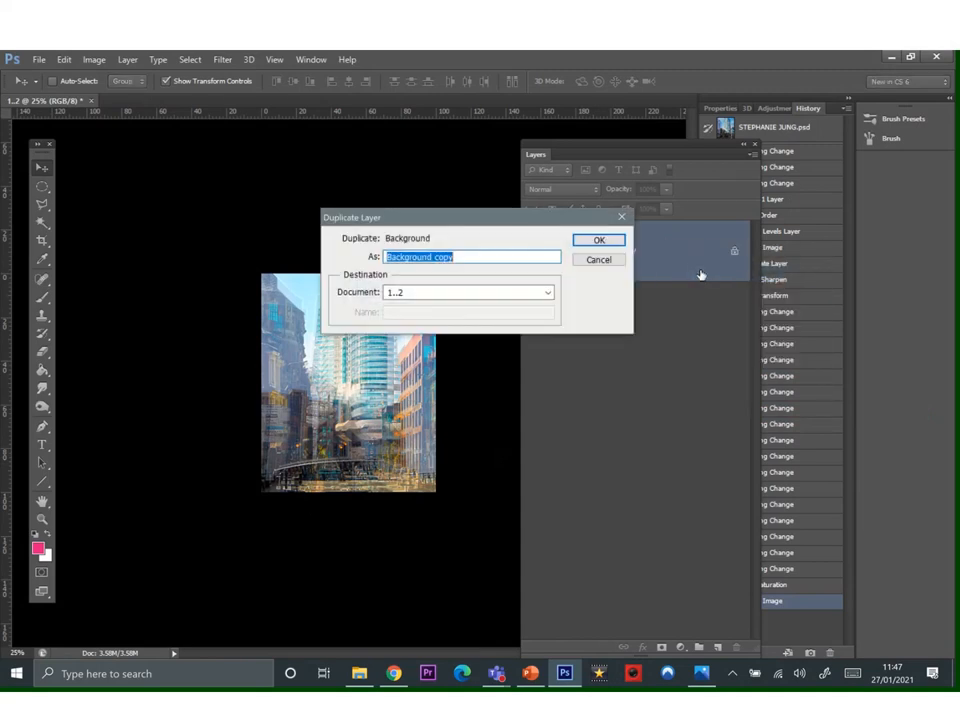
pyautogui.click(600, 240)
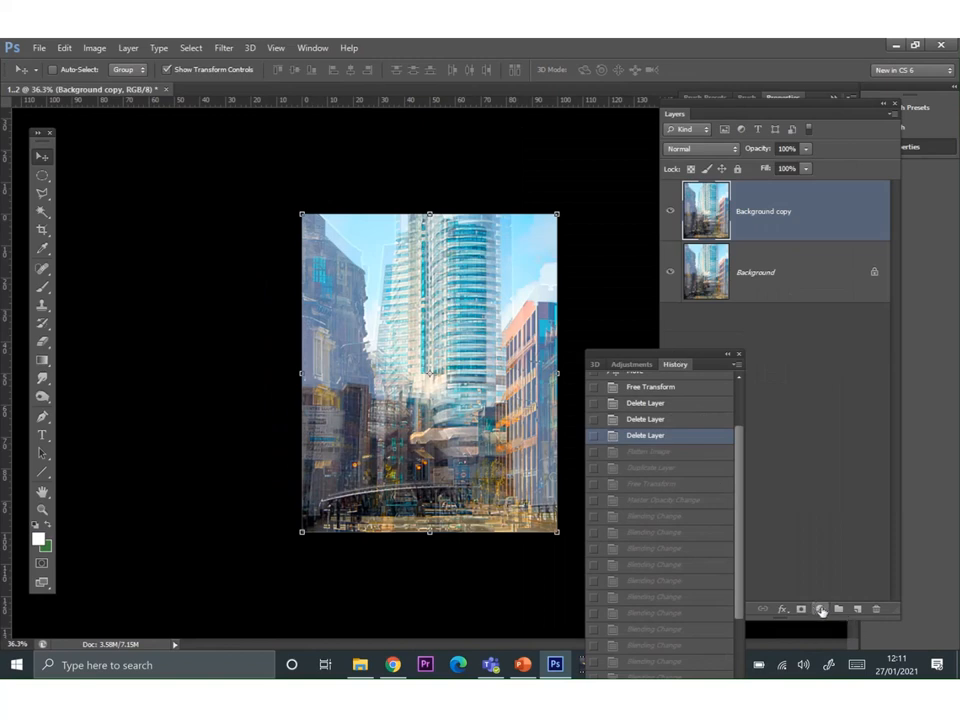
# Add a Levels adjustment layer and push the black input slider right to deepen shadows.
pyautogui.click(820, 608)
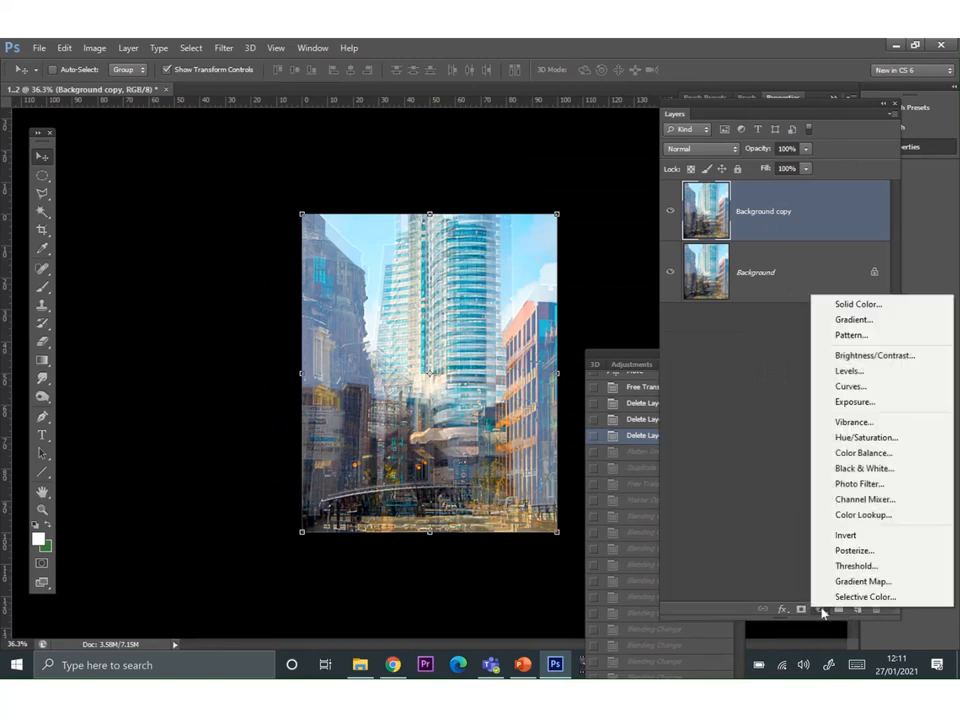
pyautogui.moveTo(856, 400)
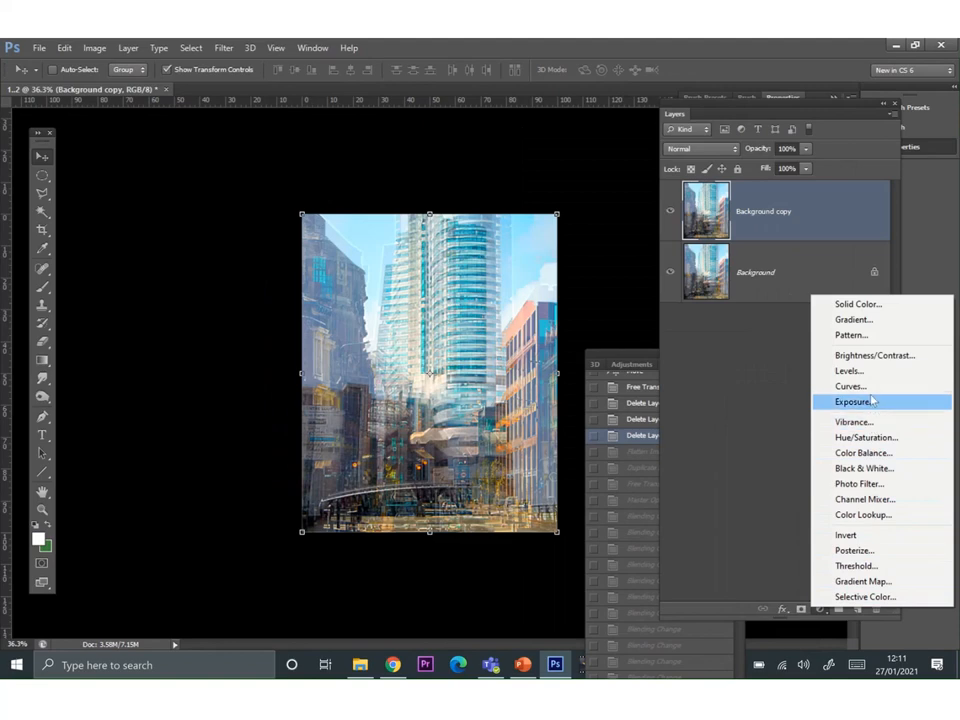
pyautogui.moveTo(848, 370)
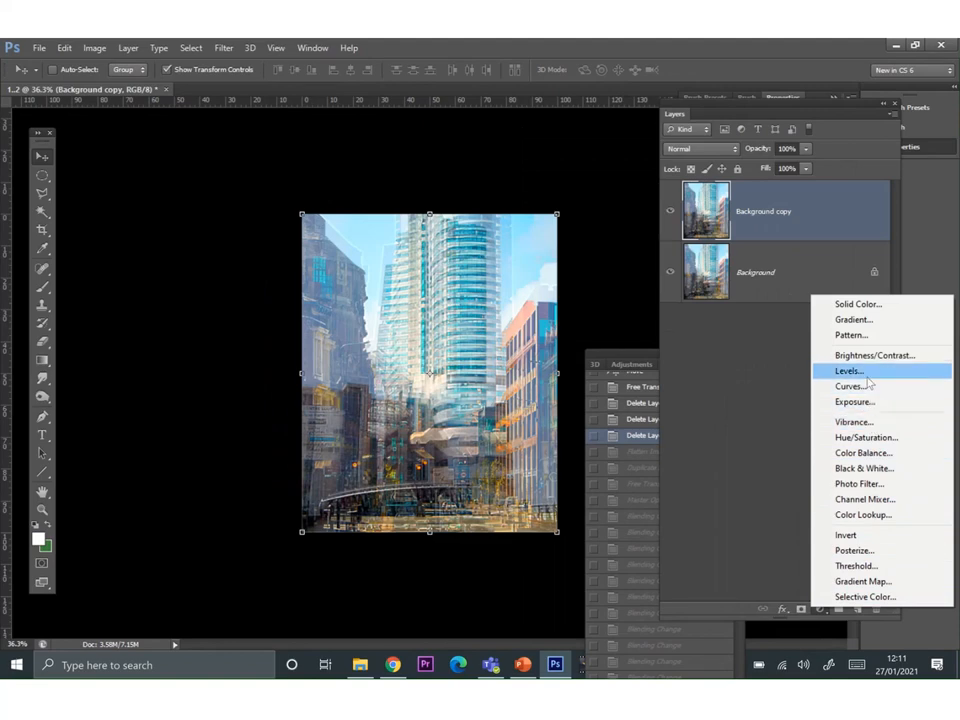
pyautogui.click(848, 370)
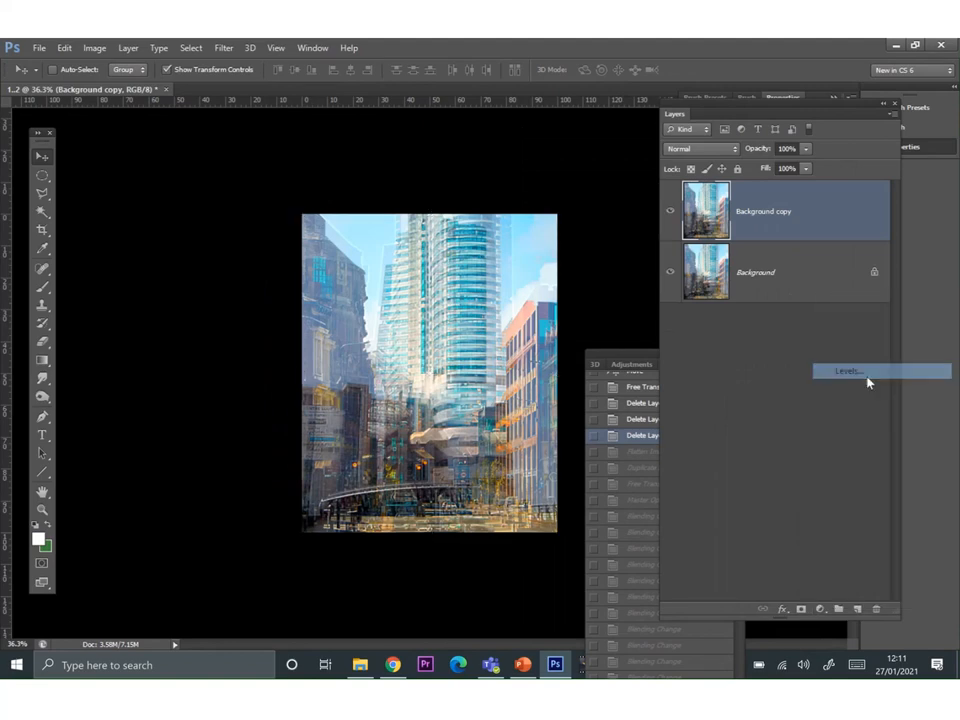
pyautogui.click(848, 370)
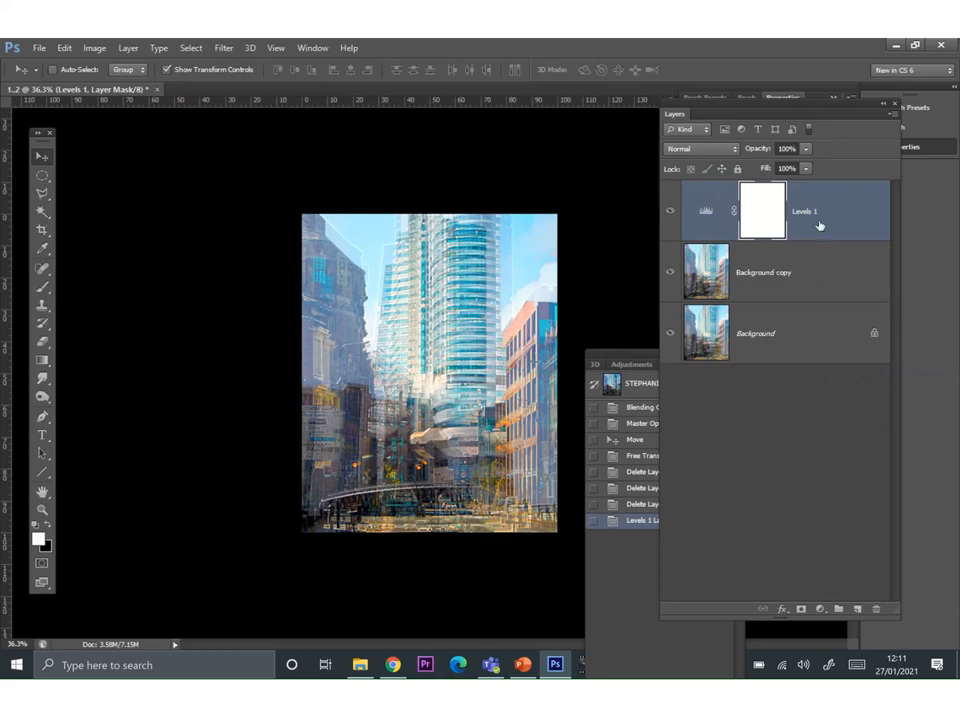
pyautogui.click(706, 210)
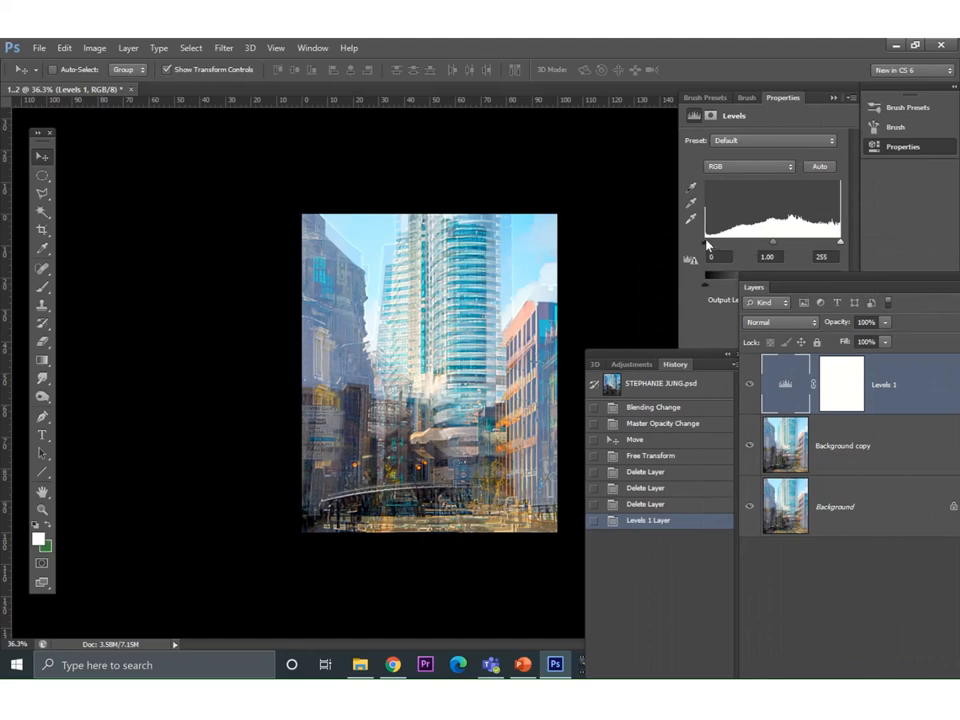
pyautogui.moveTo(708, 244); pyautogui.dragTo(718, 244)
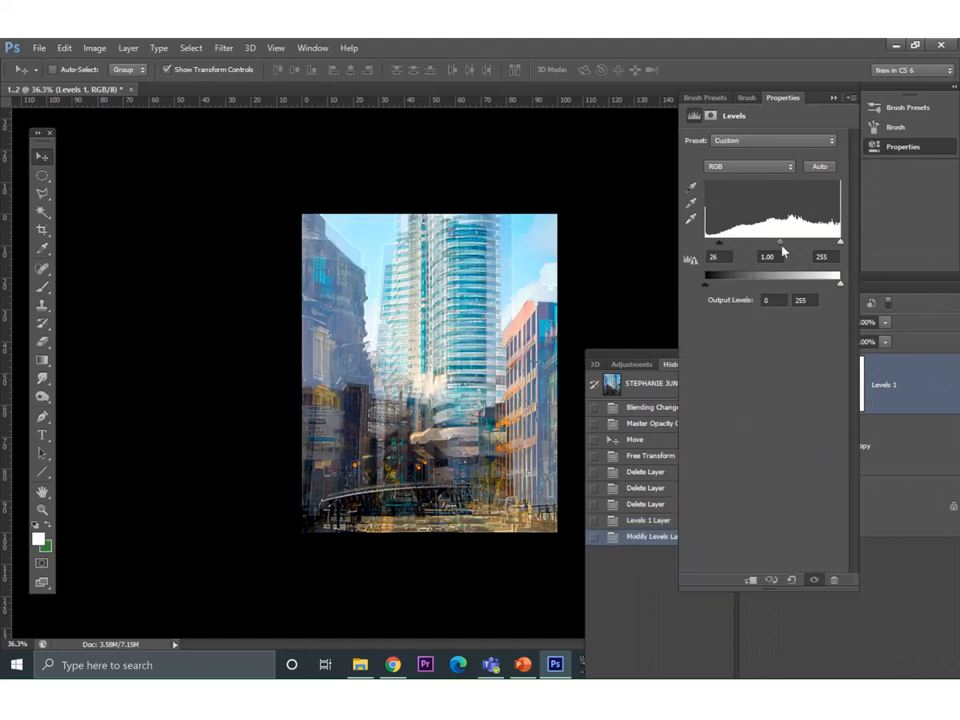
pyautogui.moveTo(780, 242); pyautogui.dragTo(792, 242)
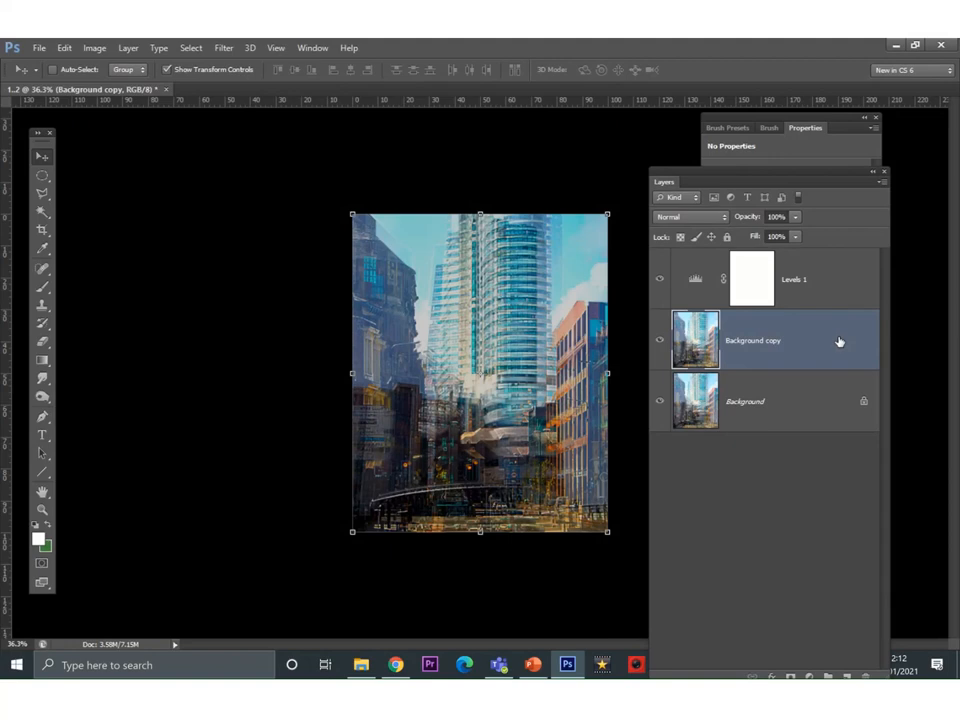
# Tint the Background copy layer with Hue -5 and a subtle Saturation +9.
pyautogui.click(94, 48)
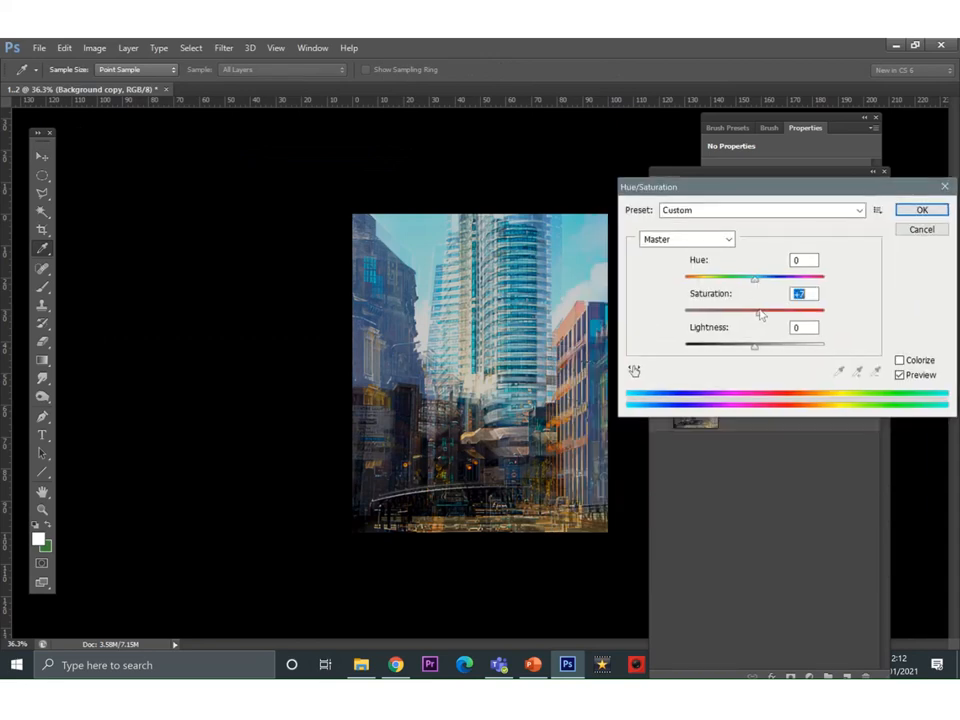
pyautogui.moveTo(756, 310); pyautogui.dragTo(824, 310)
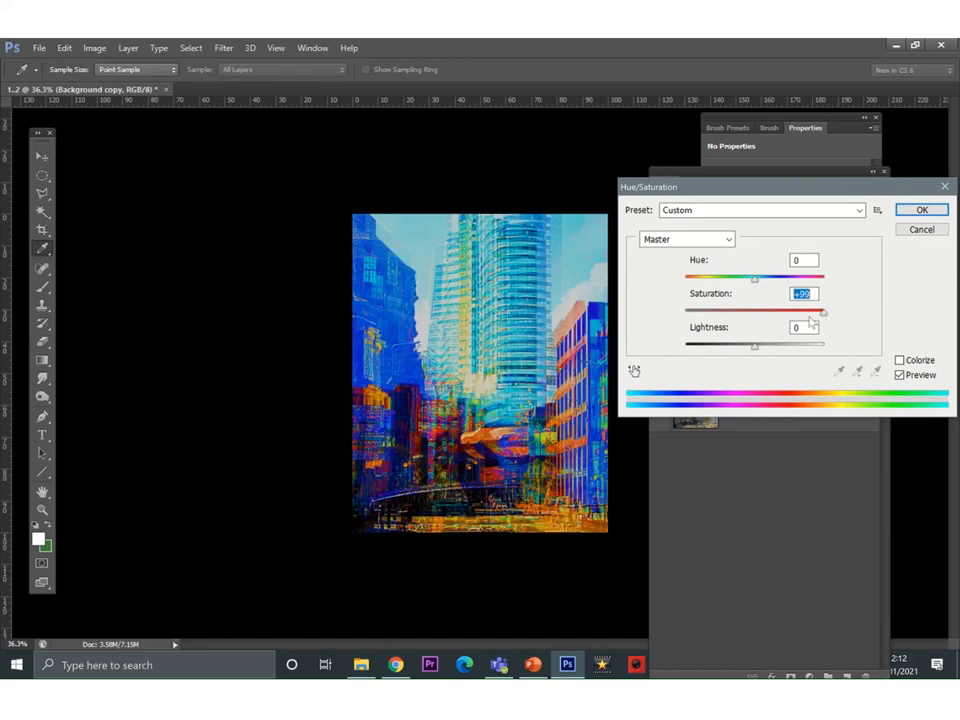
pyautogui.moveTo(822, 312); pyautogui.dragTo(756, 312)
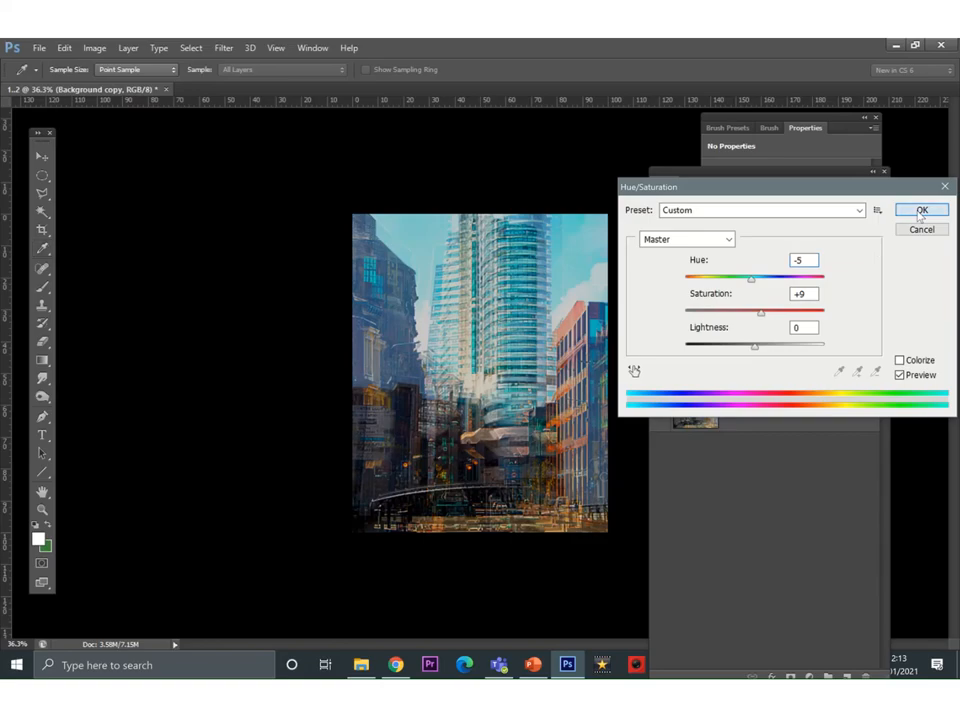
pyautogui.click(920, 210)
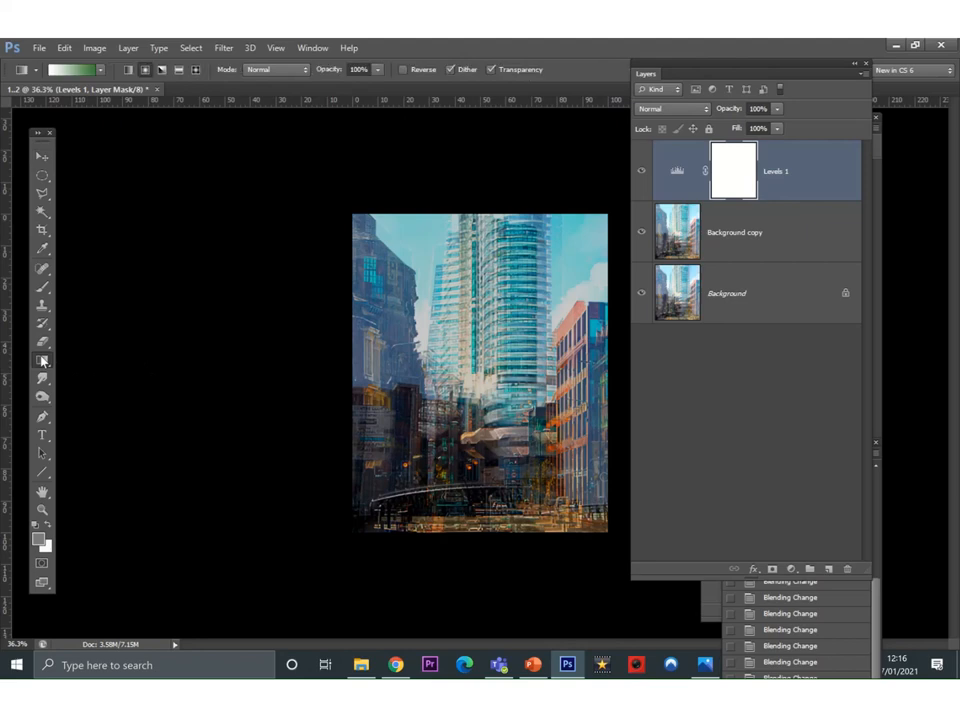
# Add a new top layer and set a muted green as the background colour for the gradient.
pyautogui.click(44, 360)
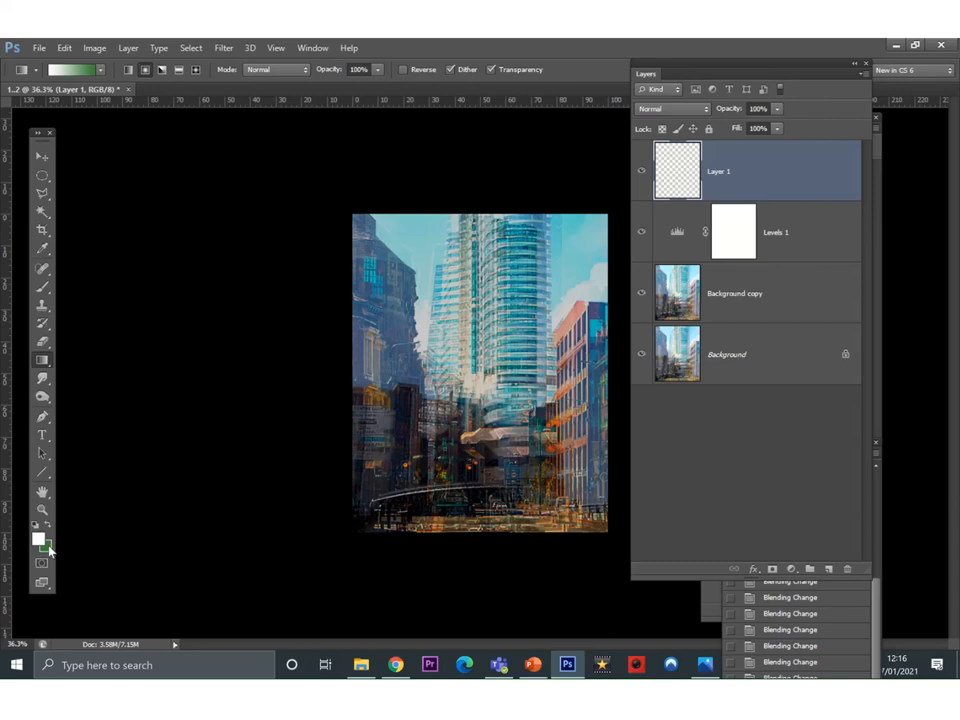
pyautogui.click(48, 544)
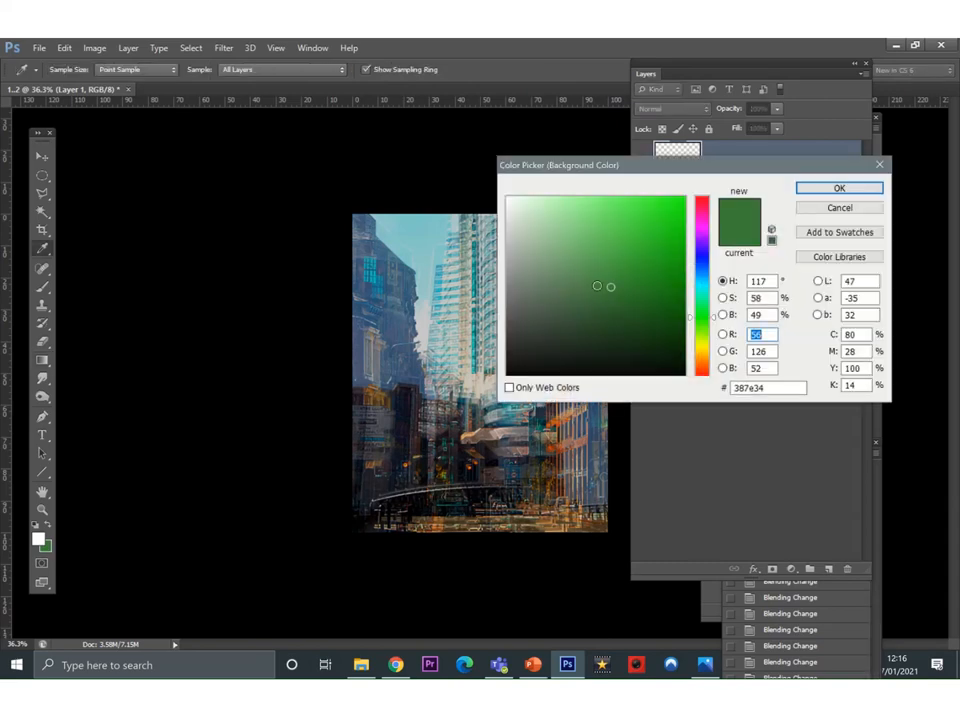
pyautogui.click(580, 274)
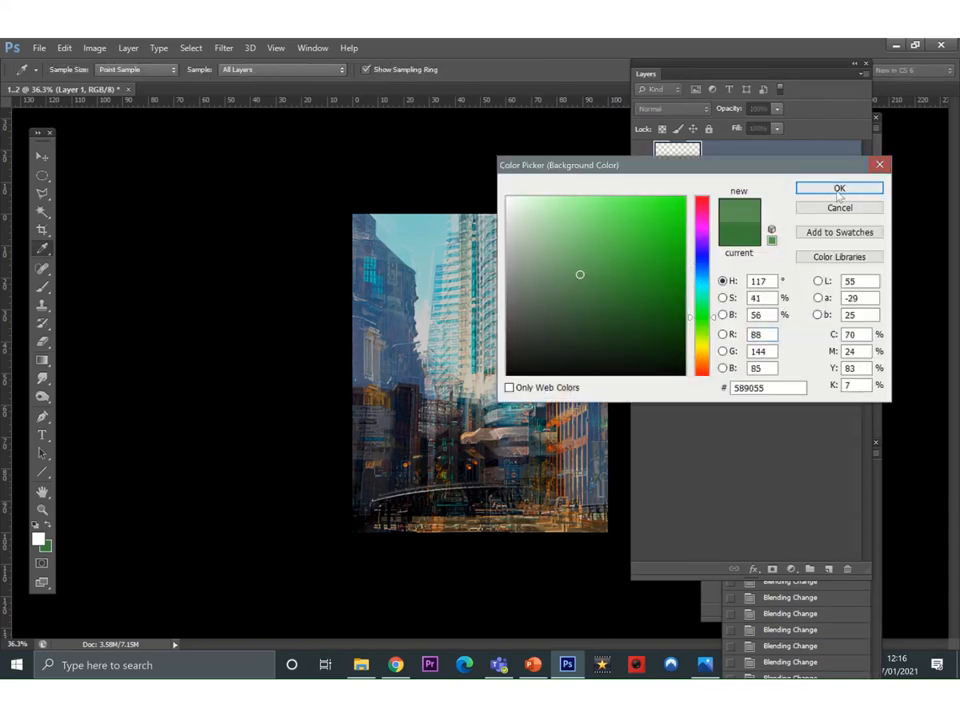
pyautogui.click(838, 188)
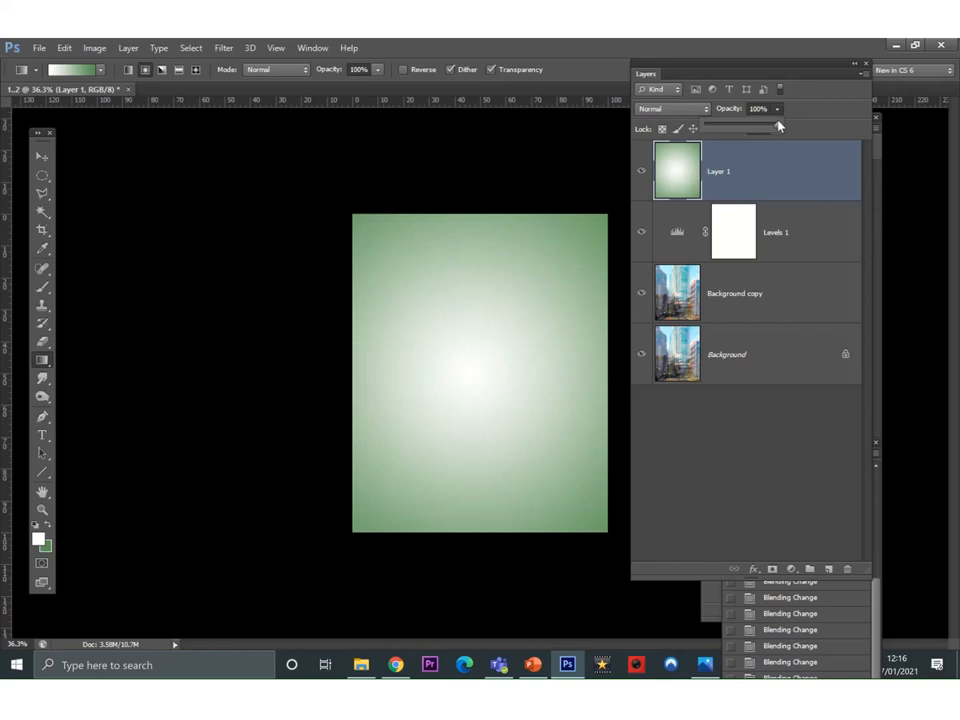
# Lower the green gradient layer's opacity to about 20% so the buildings show through.
pyautogui.moveTo(778, 124); pyautogui.dragTo(752, 132)
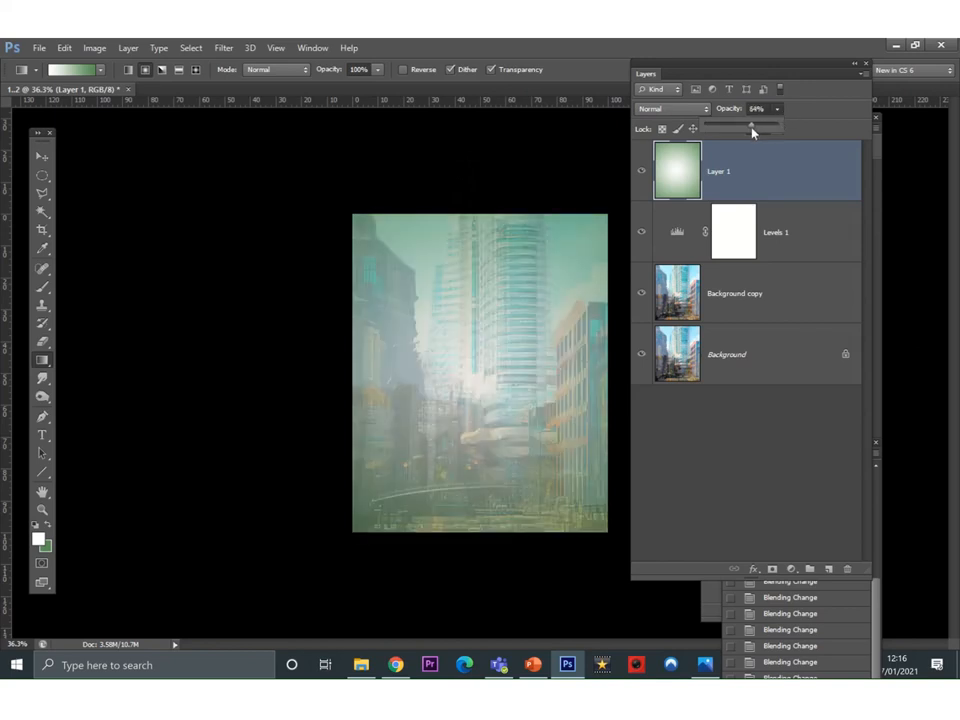
pyautogui.moveTo(756, 124); pyautogui.dragTo(724, 124)
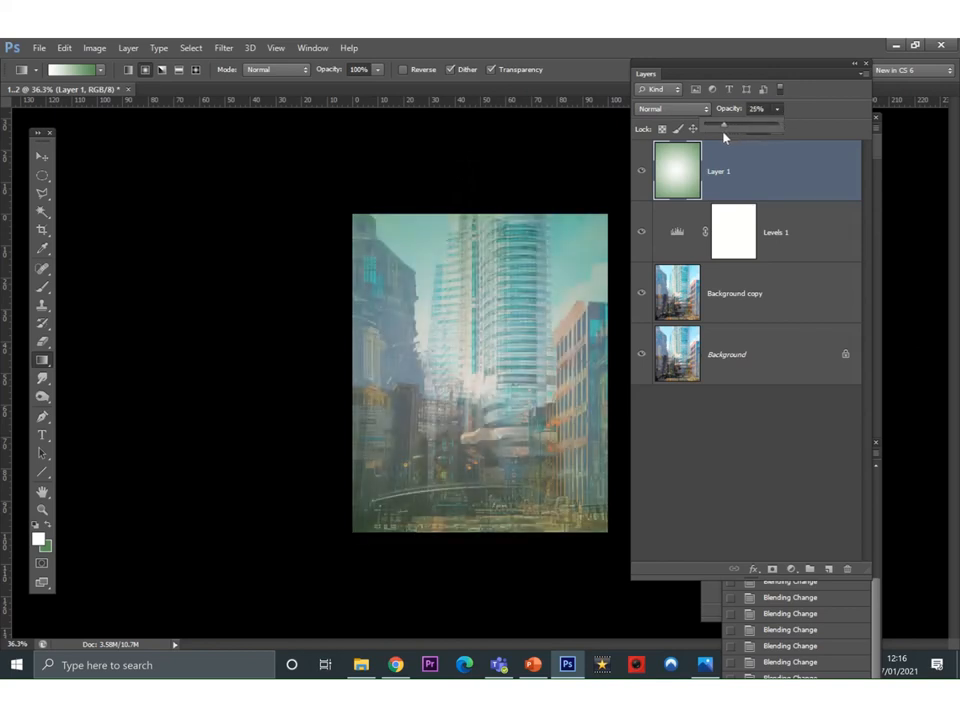
pyautogui.moveTo(724, 124); pyautogui.dragTo(720, 124)
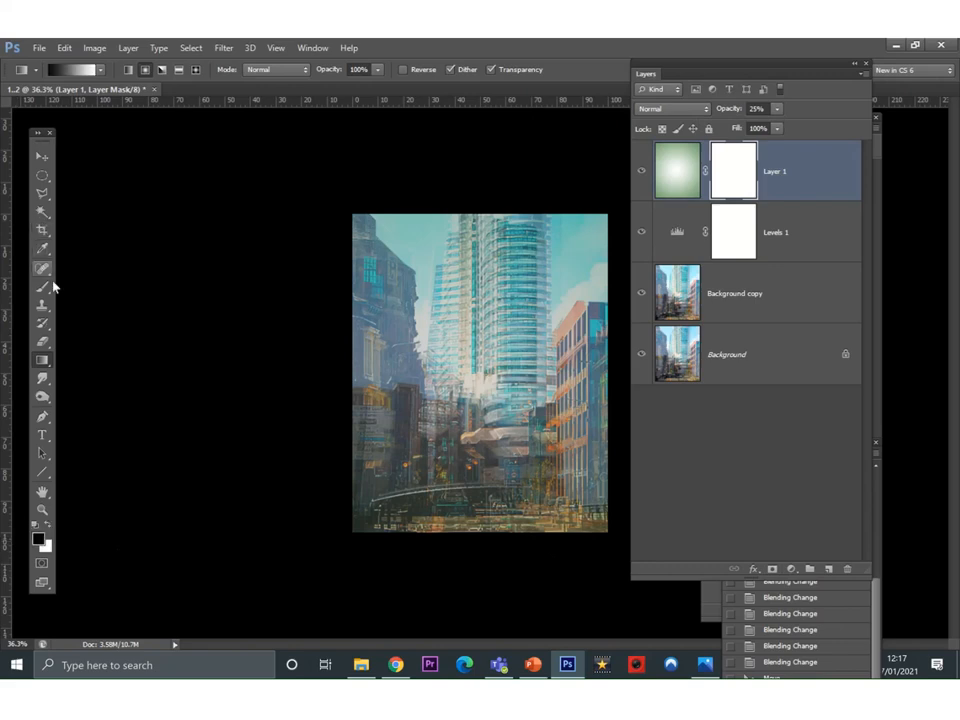
# Ready a very large, low-opacity brush for painting on the gradient layer's mask.
pyautogui.click(42, 268)
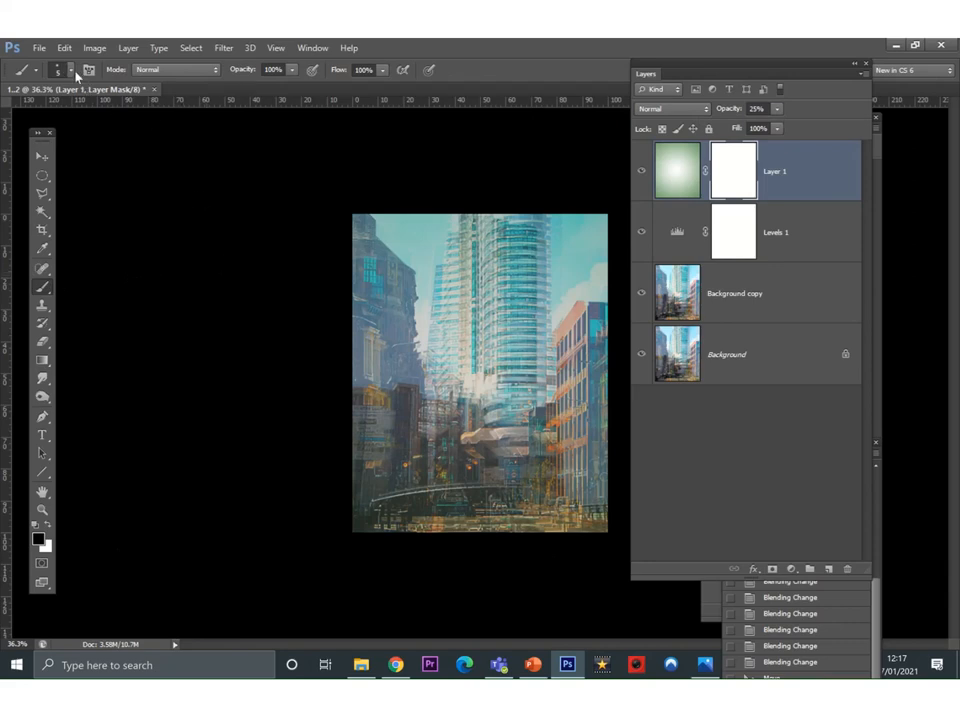
pyautogui.click(62, 68)
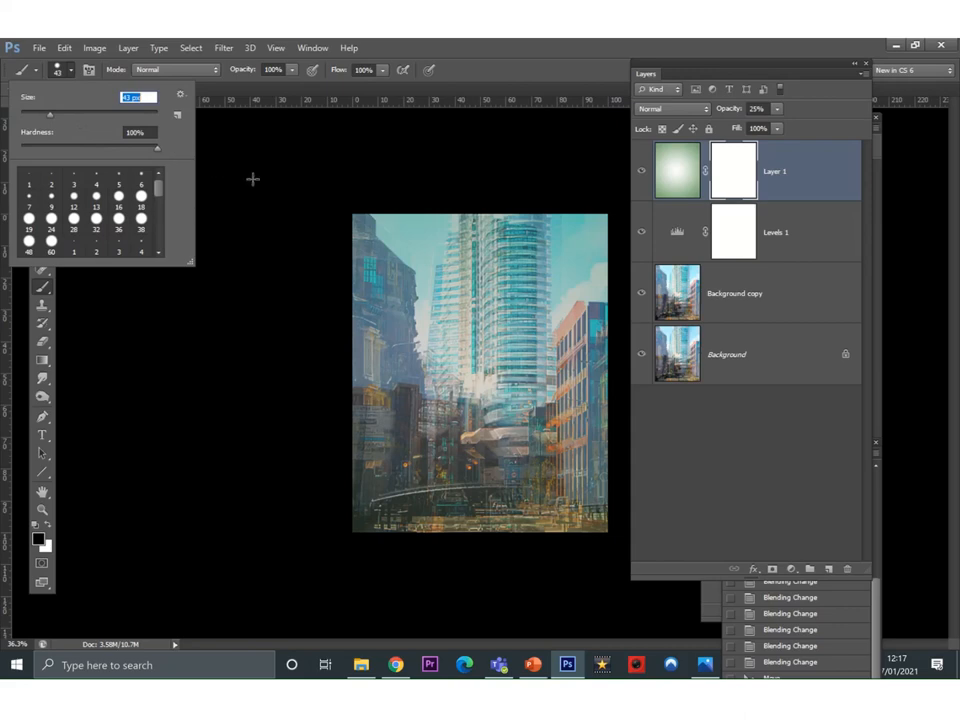
pyautogui.moveTo(186, 218)
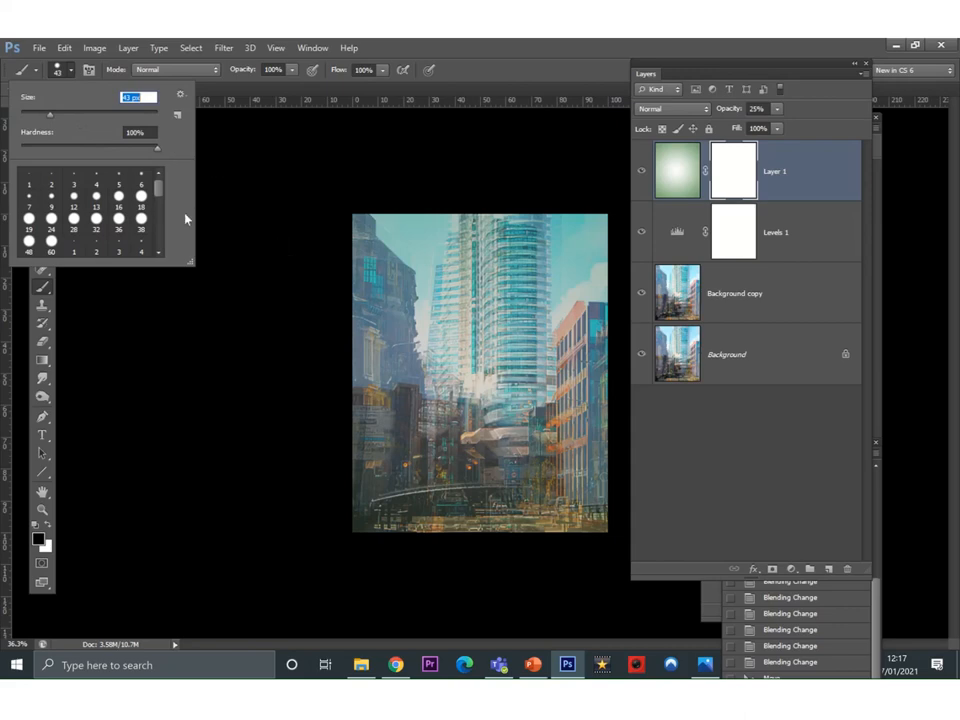
pyautogui.moveTo(88, 128)
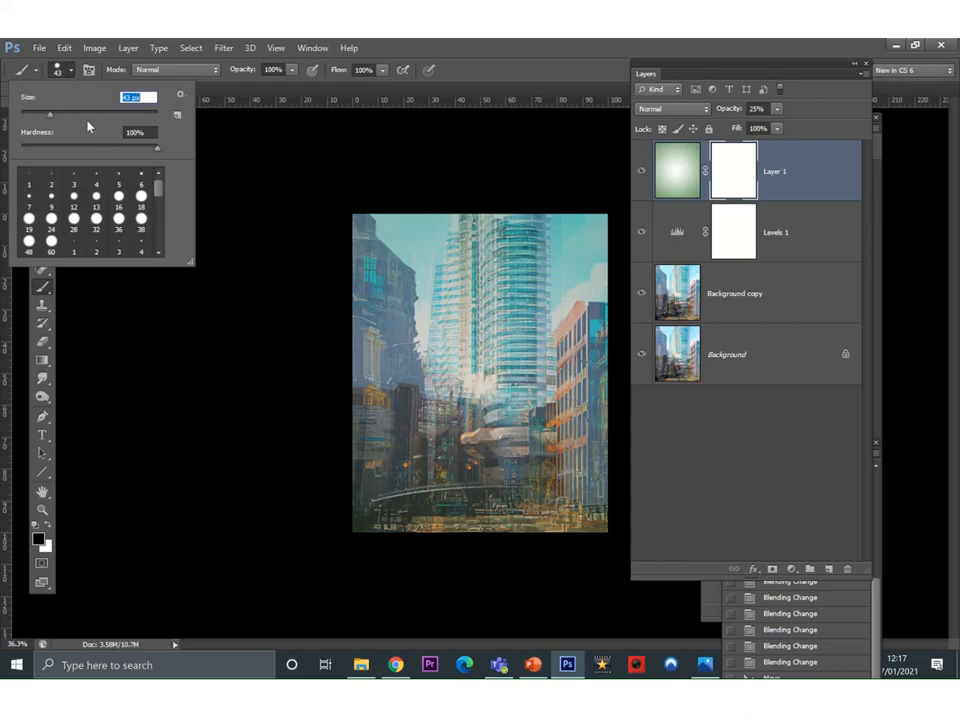
pyautogui.moveTo(280, 178)
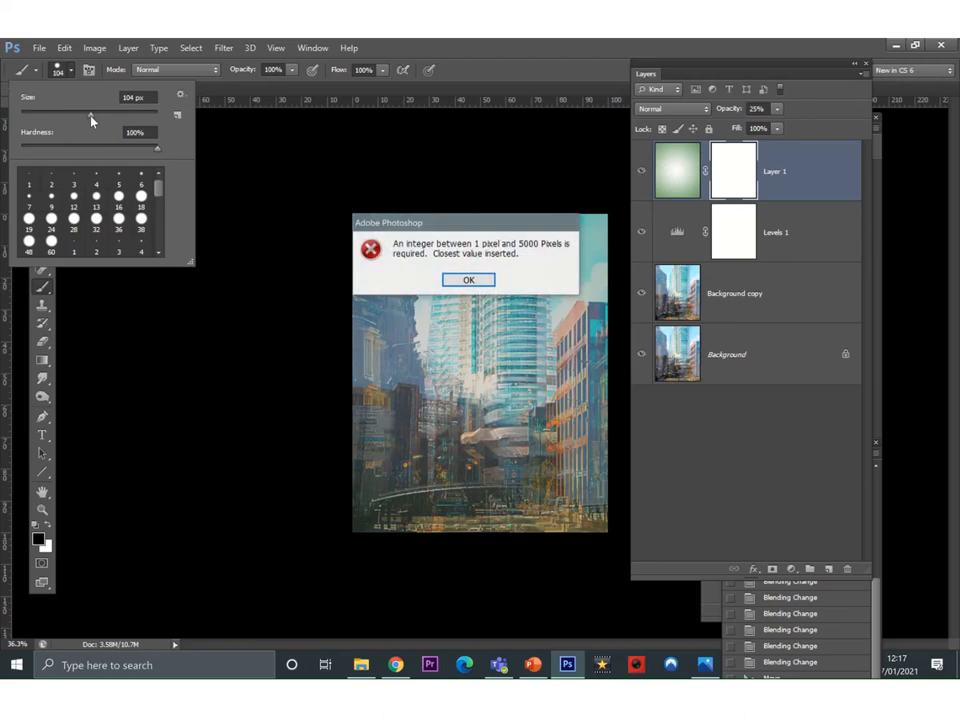
pyautogui.click(468, 280)
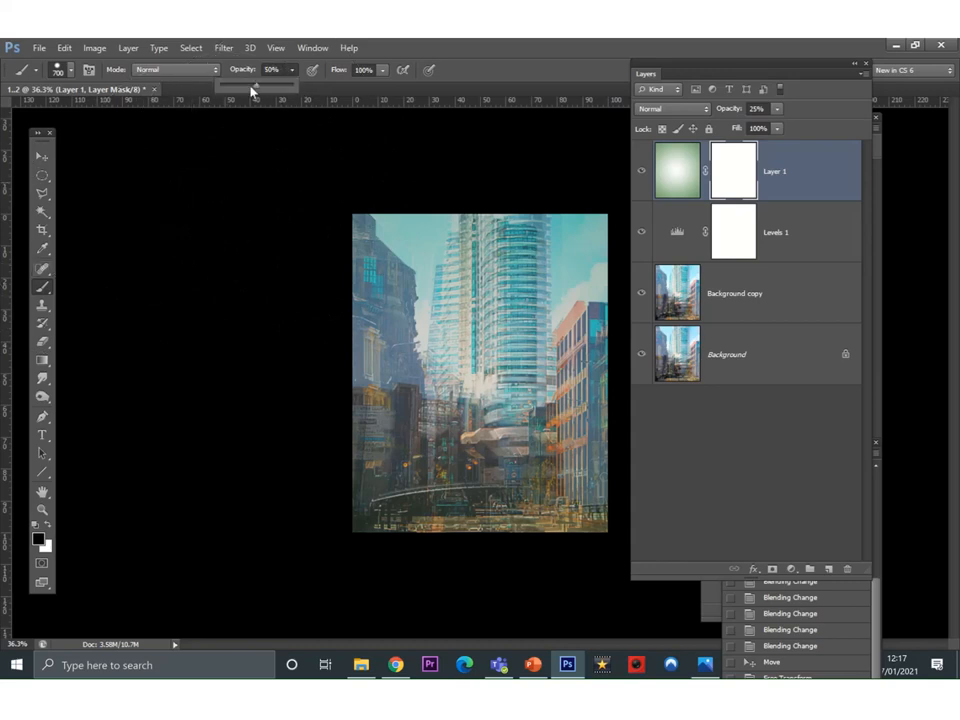
pyautogui.moveTo(252, 84); pyautogui.dragTo(236, 84)
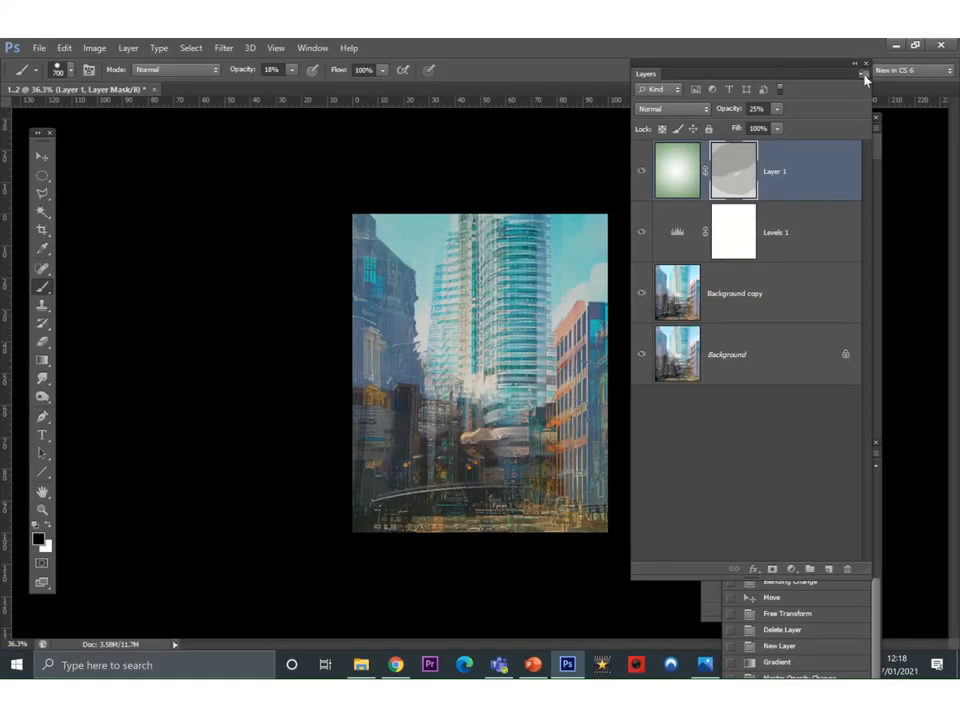
# Flatten the whole composite, gradient tint included, into a single Background layer.
pyautogui.click(864, 78)
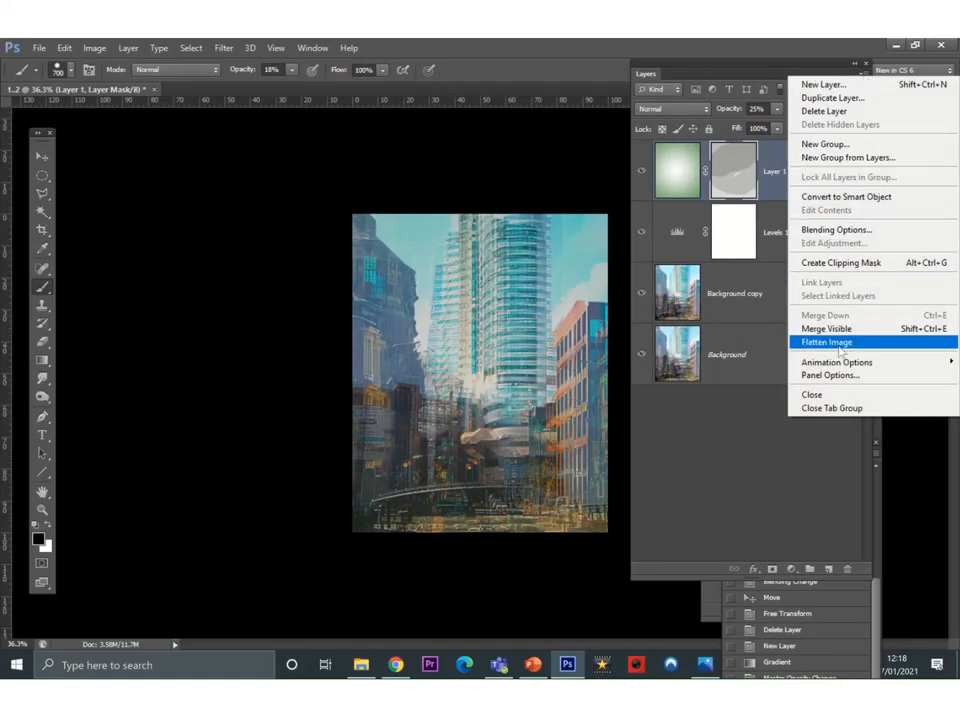
pyautogui.click(828, 342)
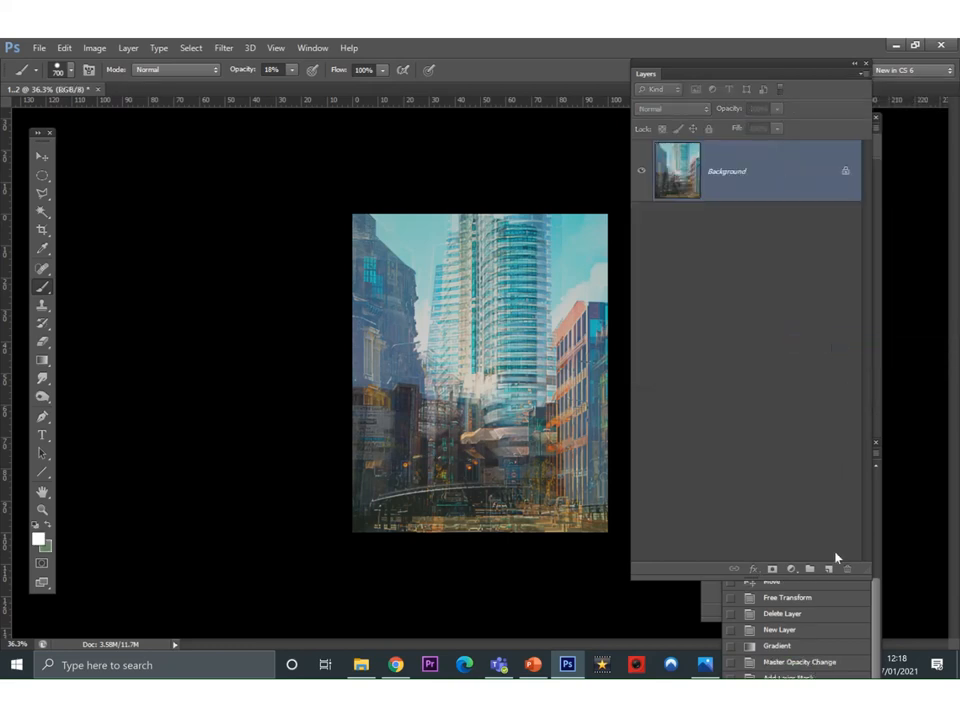
pyautogui.click(792, 568)
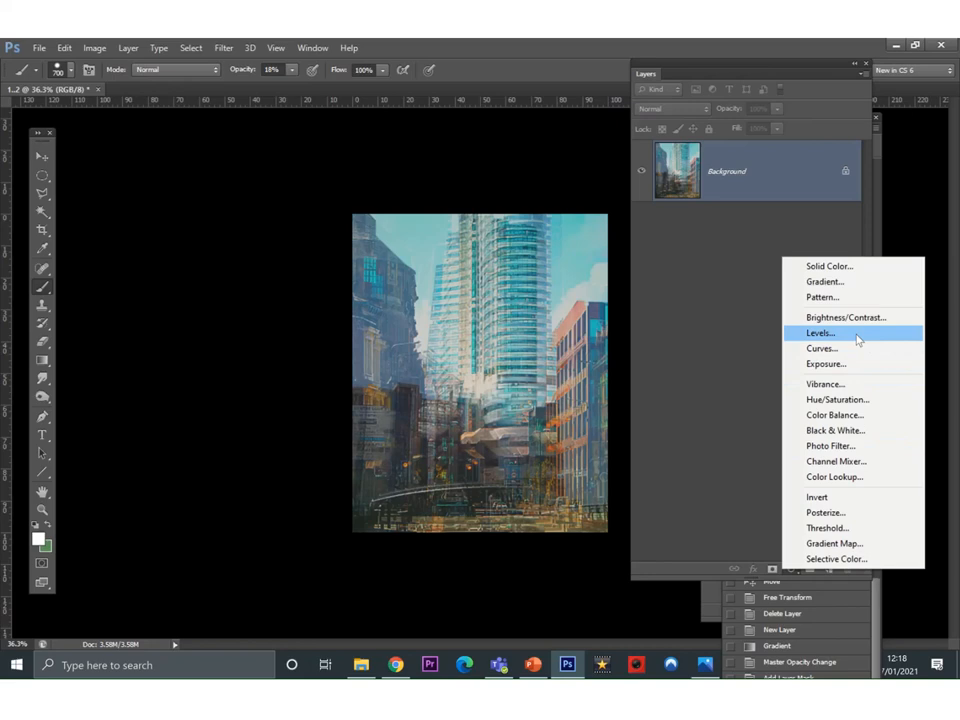
# Add a Levels adjustment above the flattened image and tighten its input levels for contrast.
pyautogui.click(820, 332)
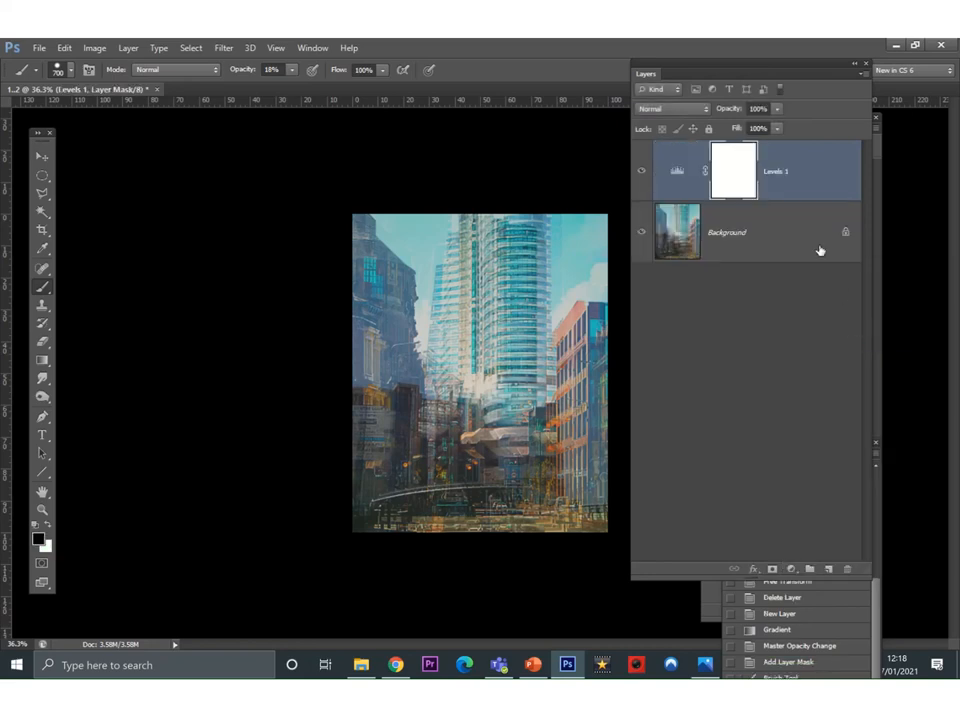
pyautogui.moveTo(780, 72)
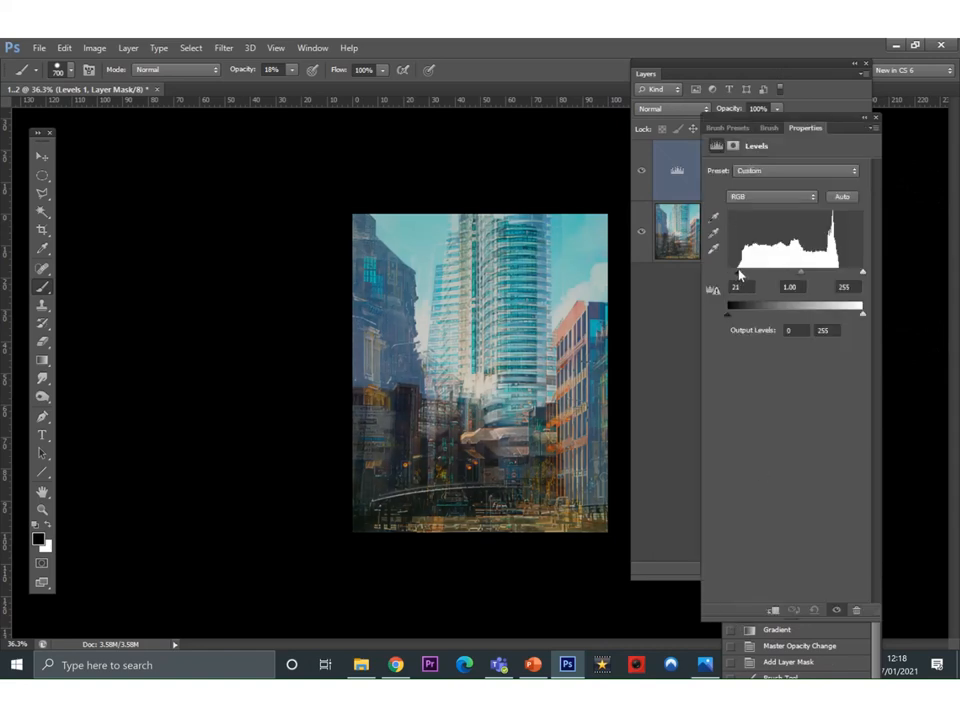
pyautogui.moveTo(800, 272); pyautogui.dragTo(780, 272)
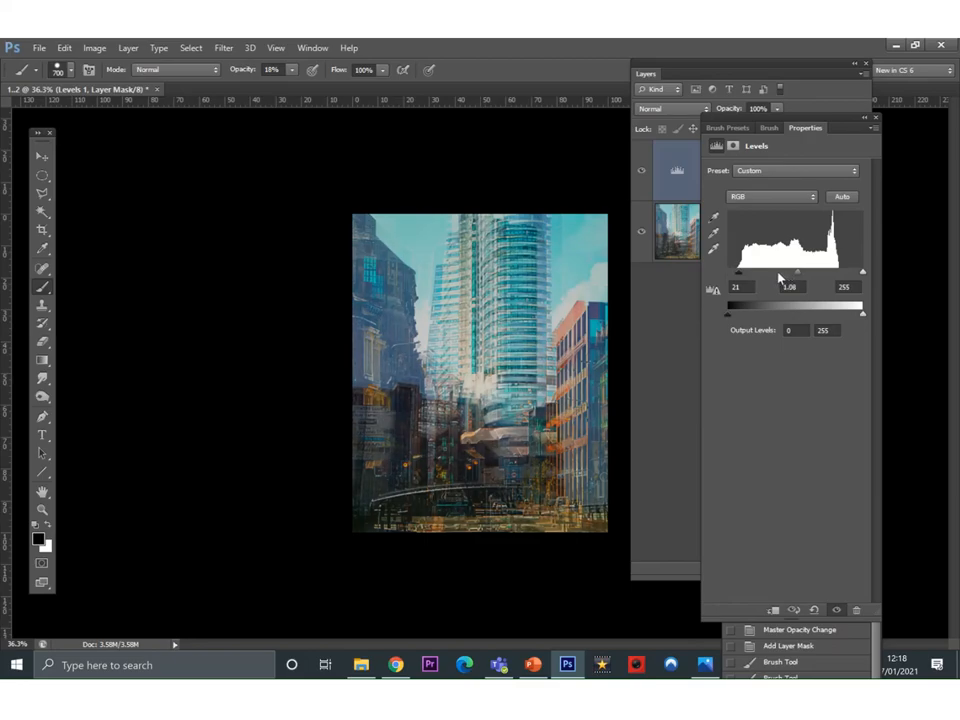